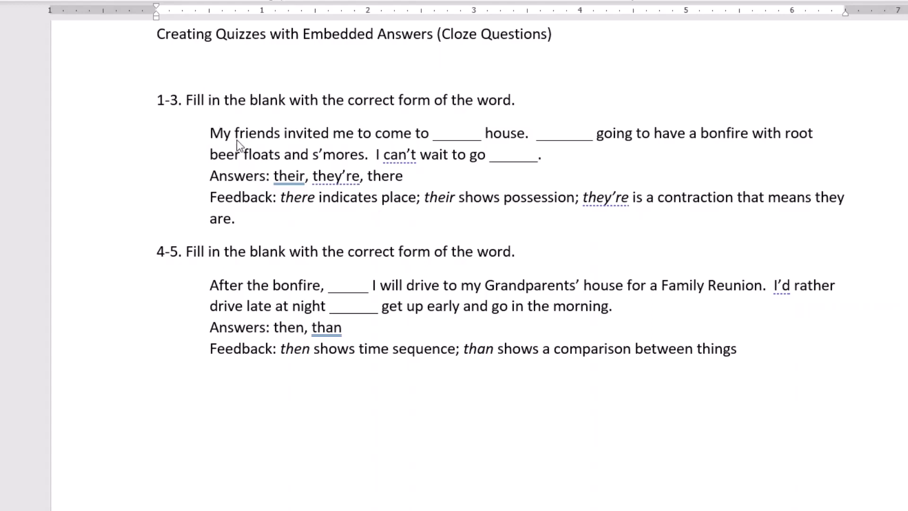
mouse_move(492, 109)
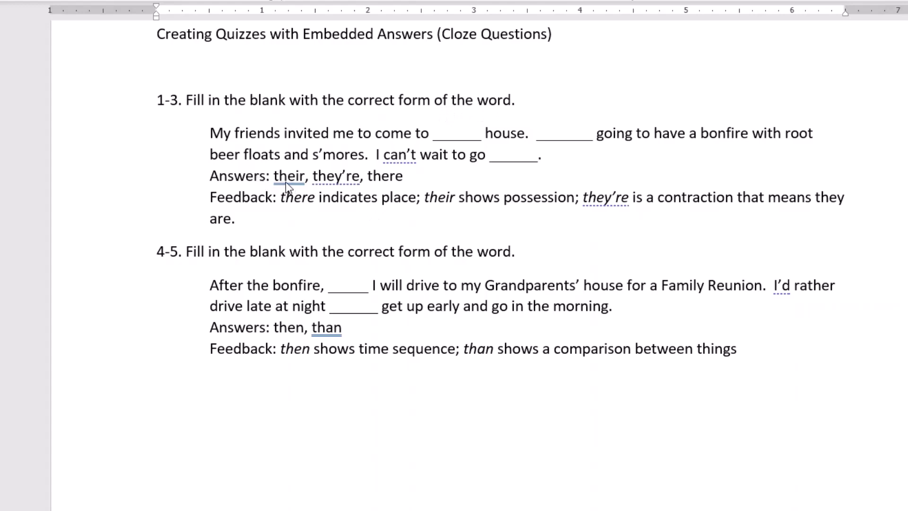
mouse_move(379, 186)
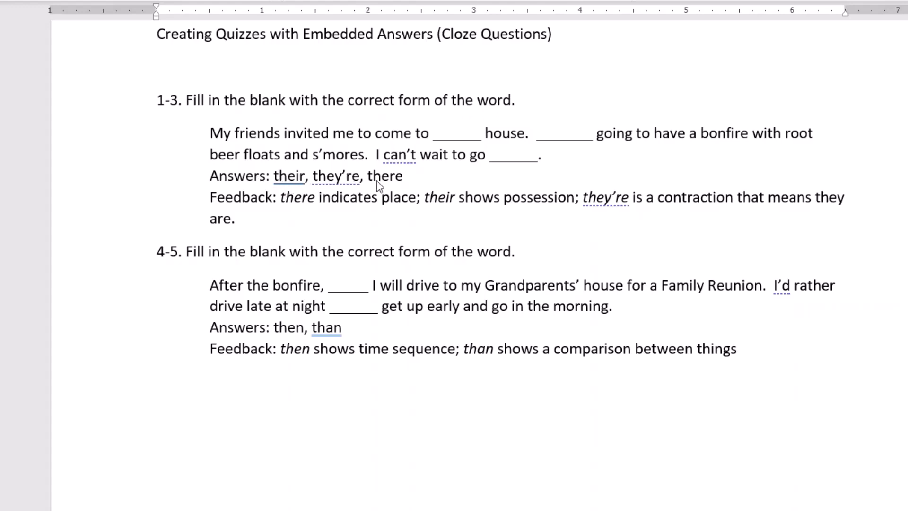
mouse_move(445, 139)
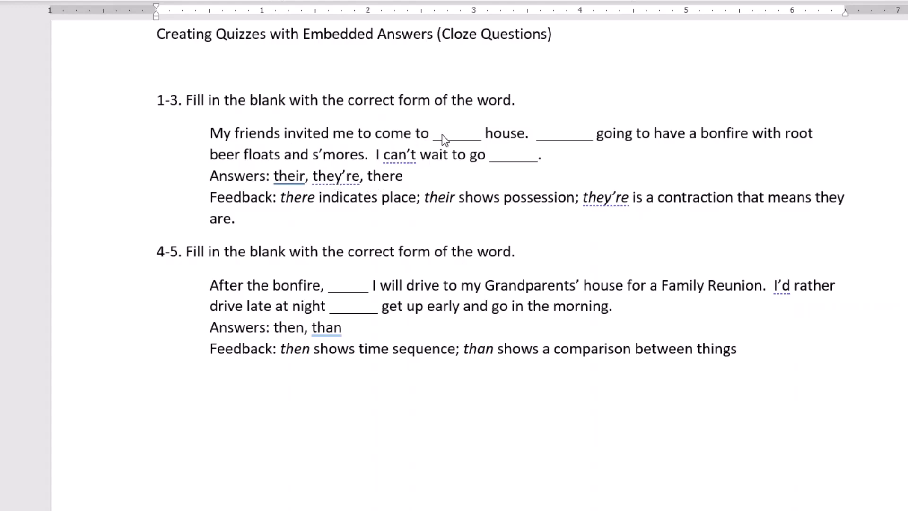
mouse_move(451, 142)
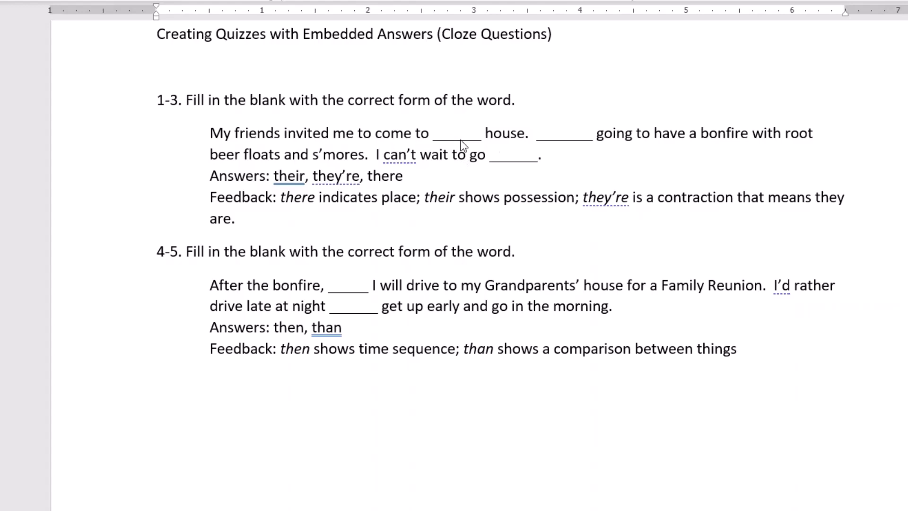
mouse_move(441, 146)
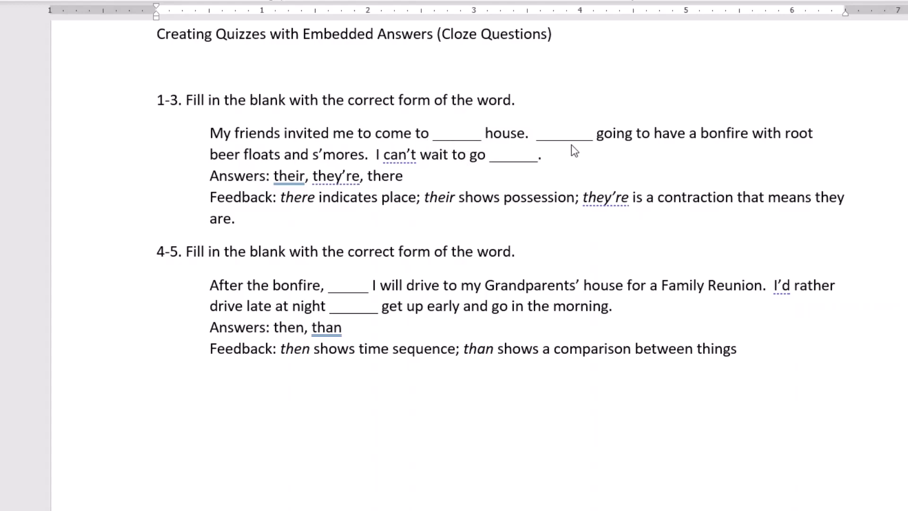
mouse_move(560, 145)
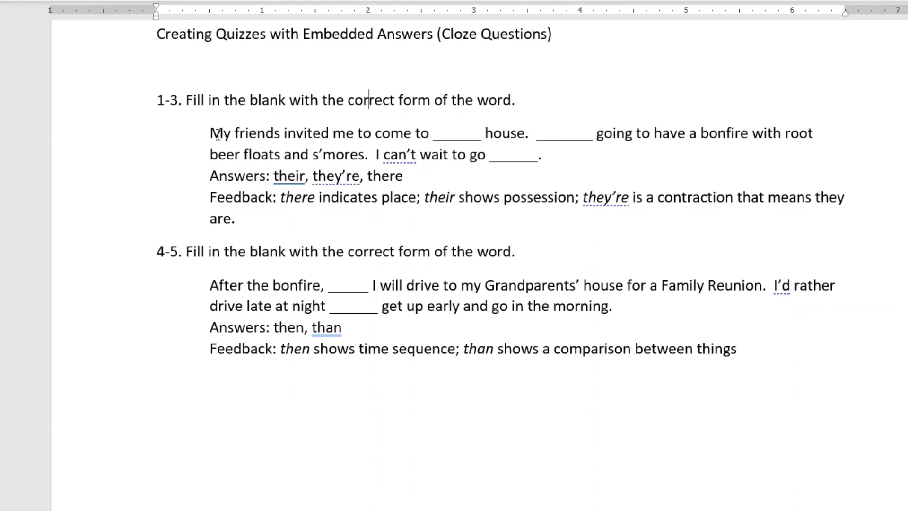
Add a new question to Quiz 1 and choose the Embedded answers (Cloze) type
drag(210, 132, 403, 175)
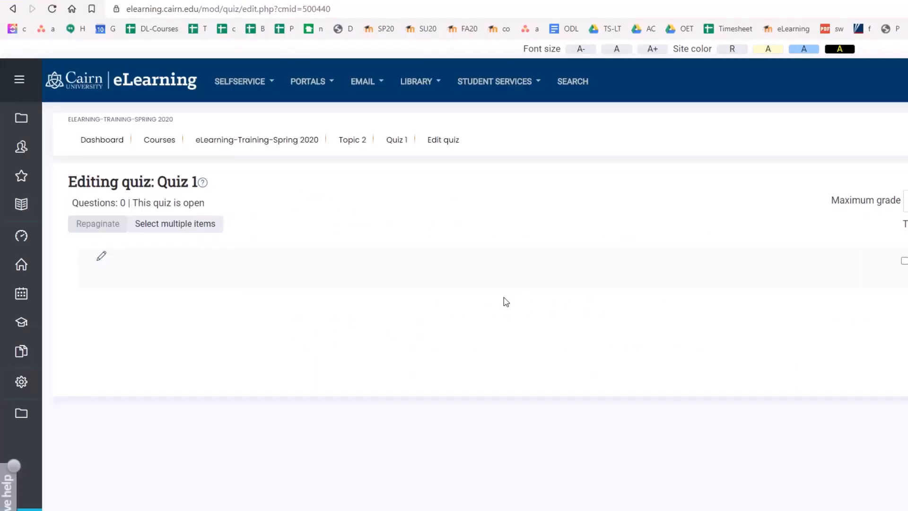
mouse_move(419, 350)
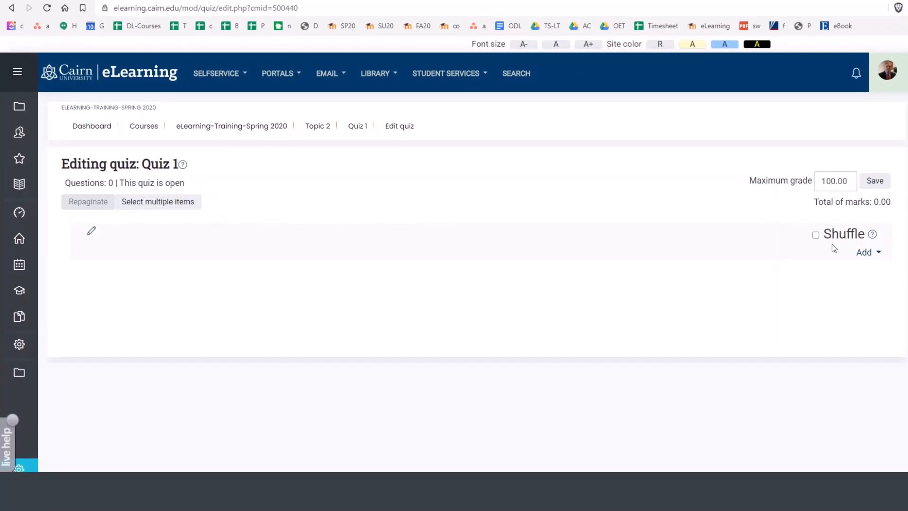
mouse_move(865, 252)
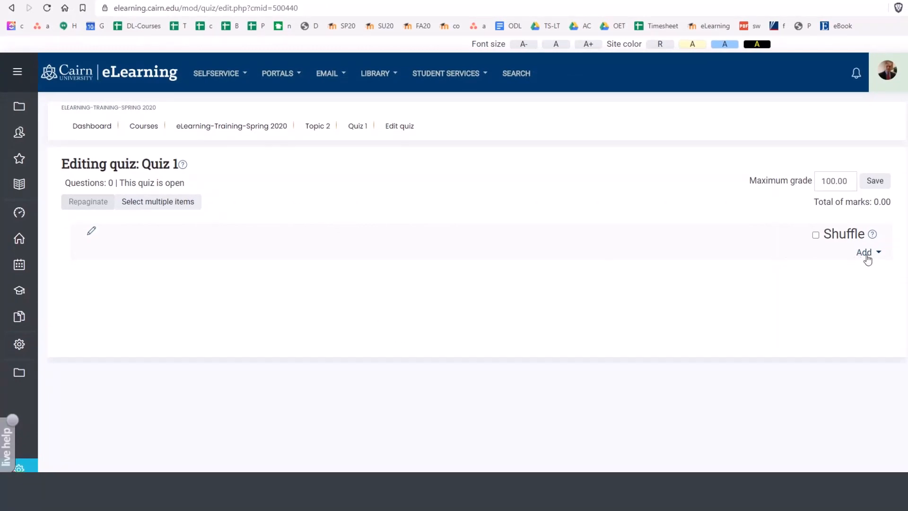
click(865, 252)
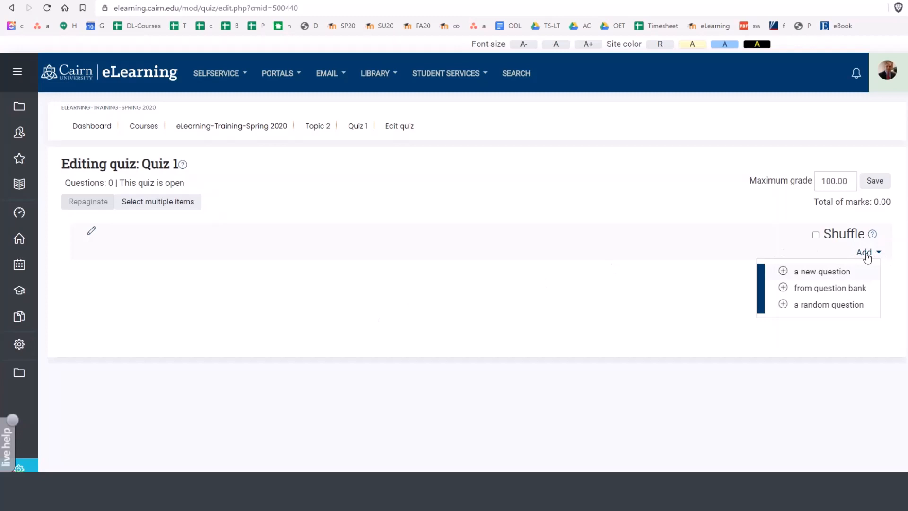
mouse_move(821, 278)
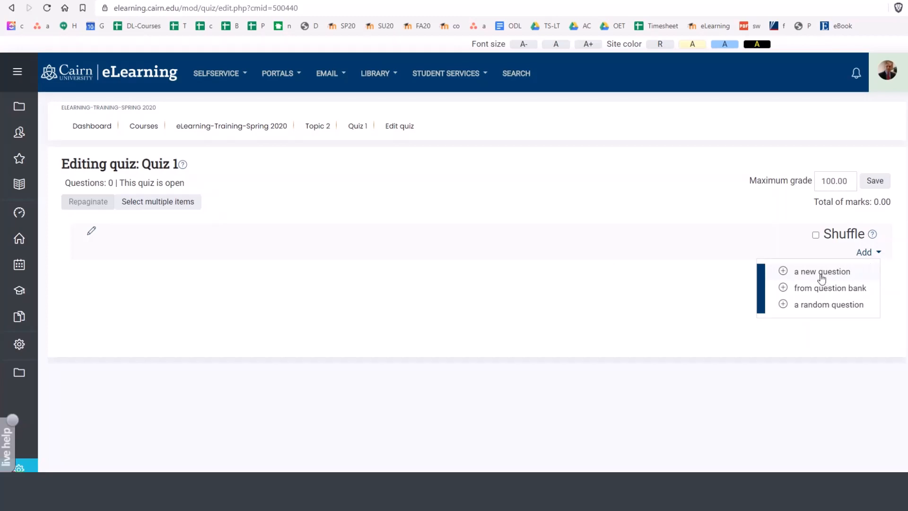
click(821, 271)
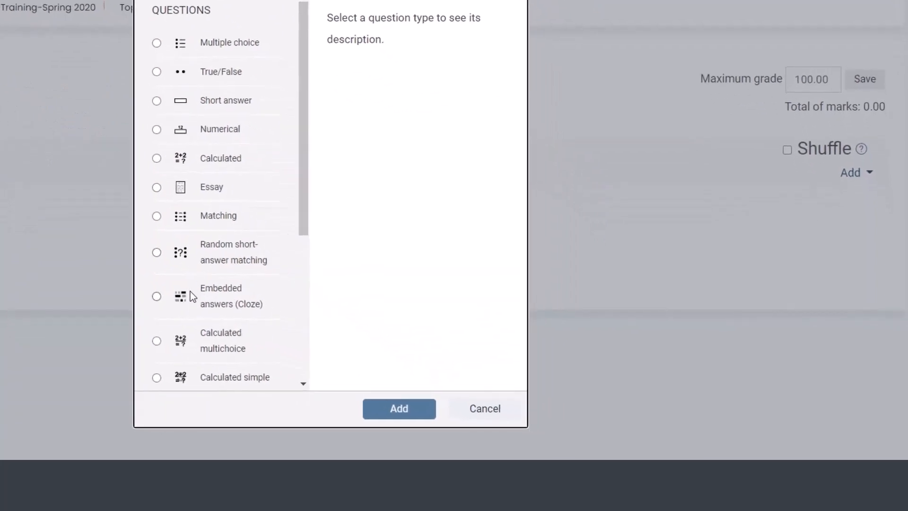
mouse_move(229, 310)
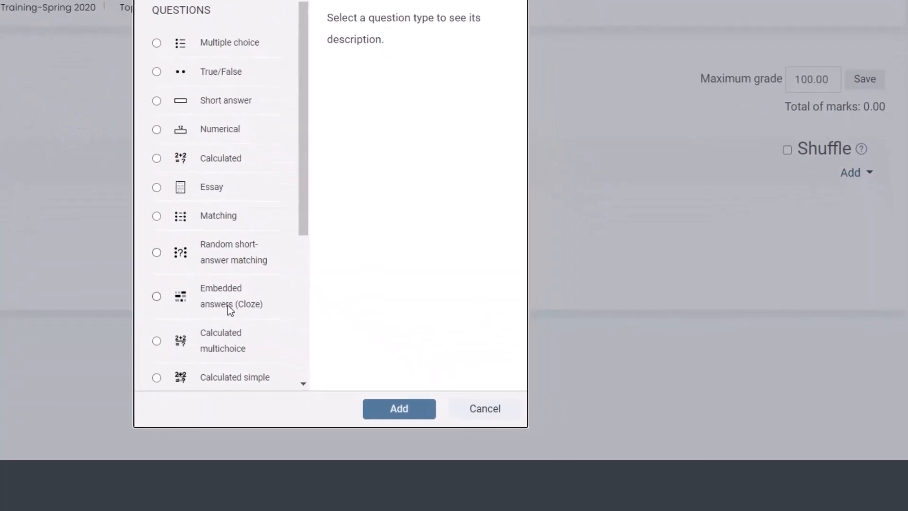
click(157, 296)
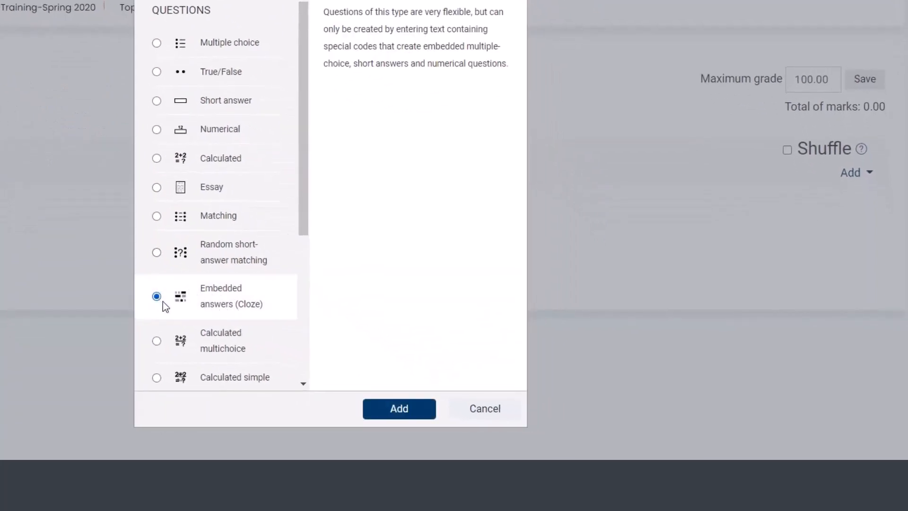
click(399, 408)
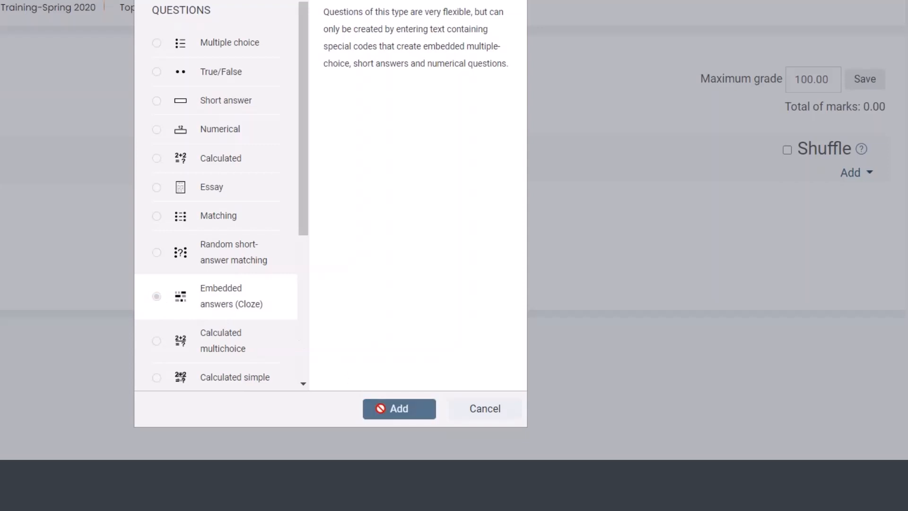
click(398, 408)
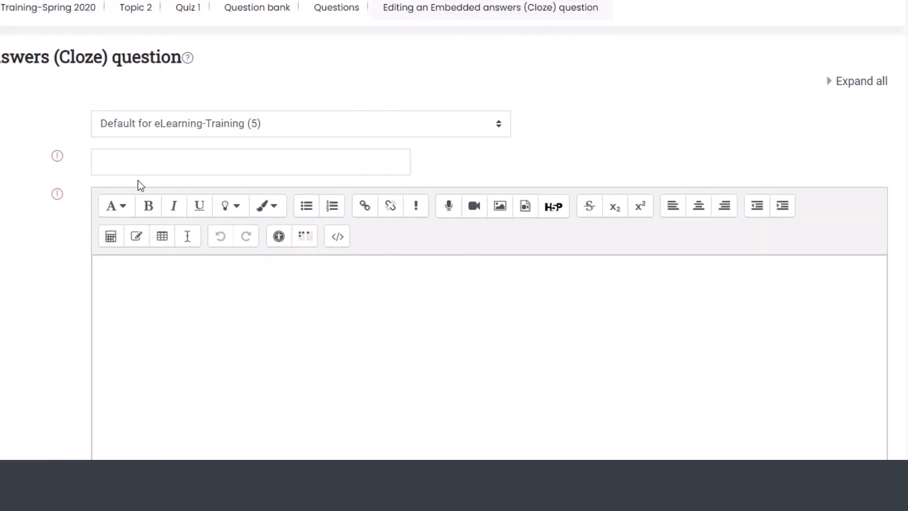
Enter 'Question 1' as the question name
click(250, 162)
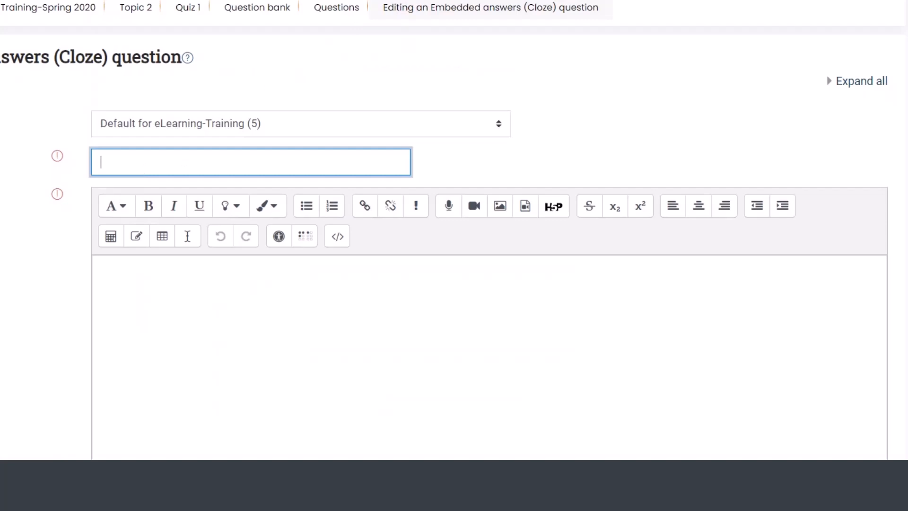
text(Qu)
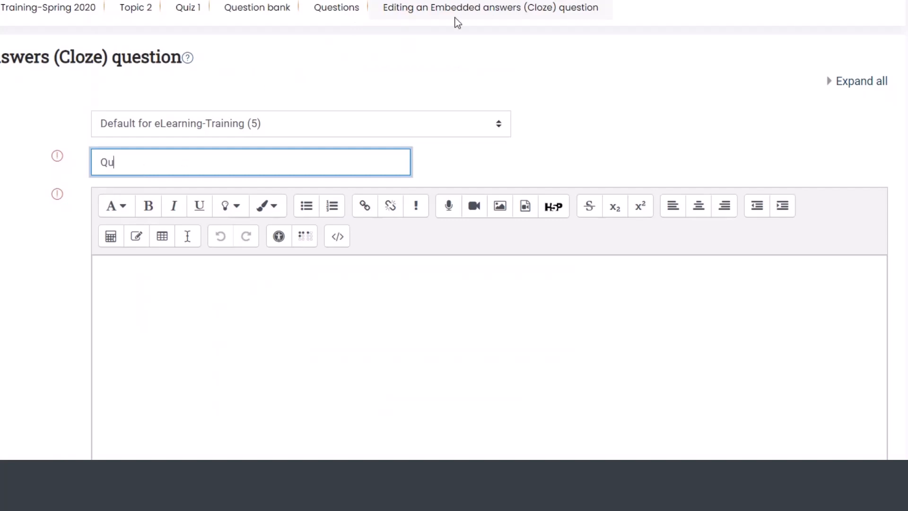
text(estion 1)
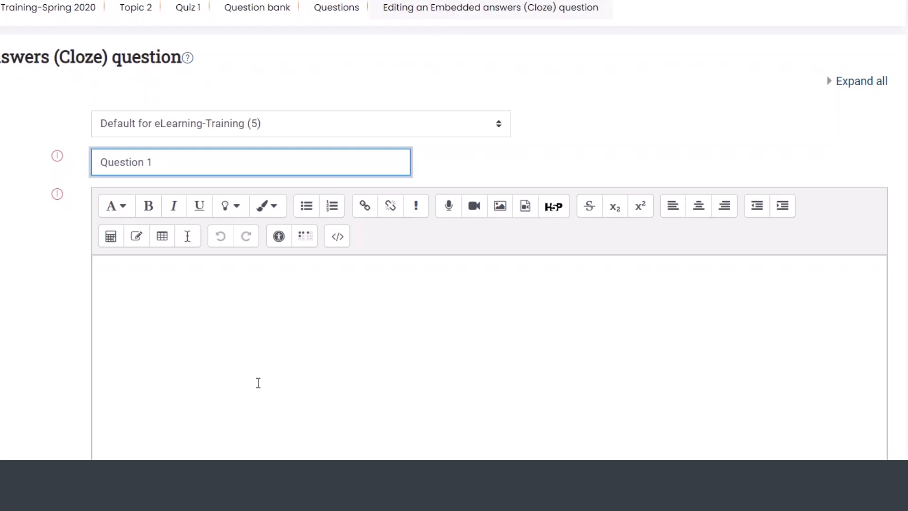
mouse_move(299, 331)
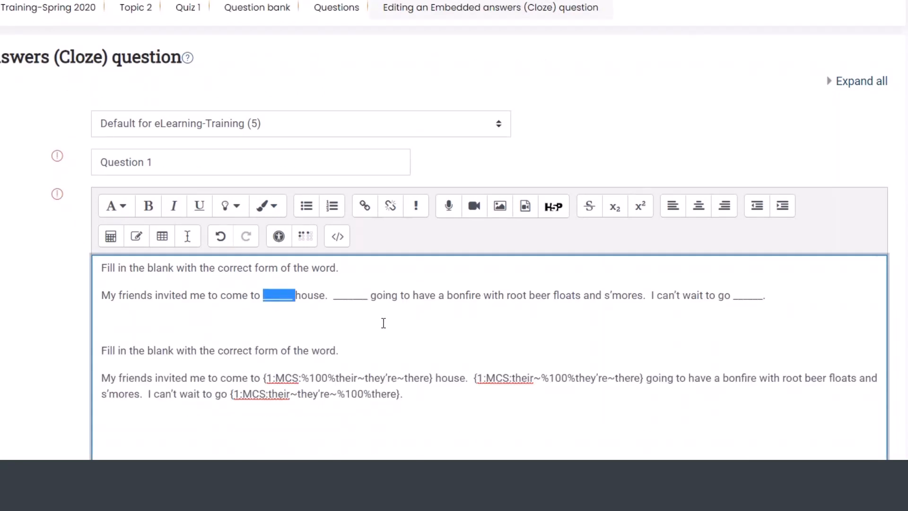
Scroll to the pasted sentence in Question text and place the cursor in the first blank
scroll(down, 3)
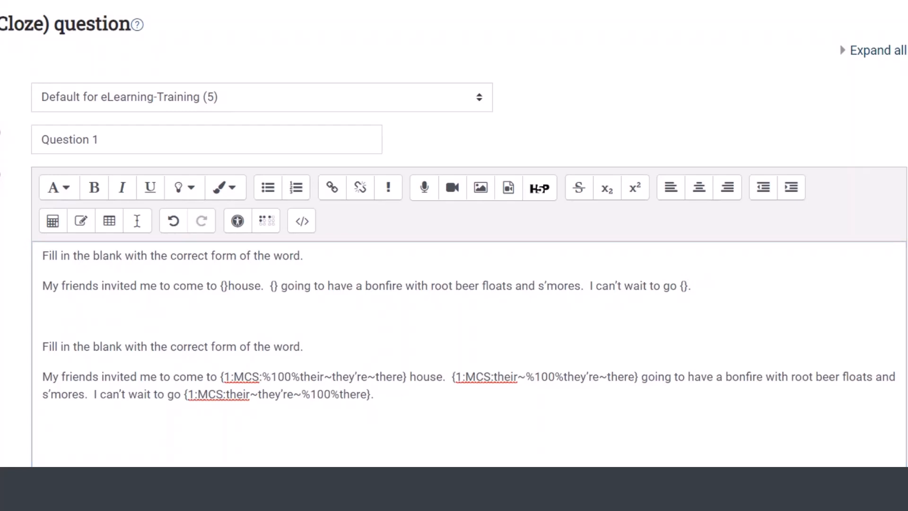
click(258, 385)
text(1:)
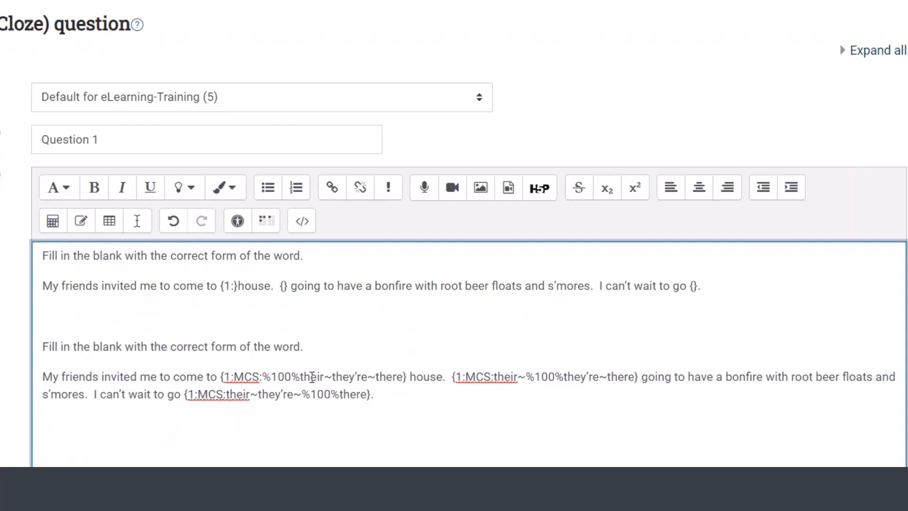
mouse_move(300, 339)
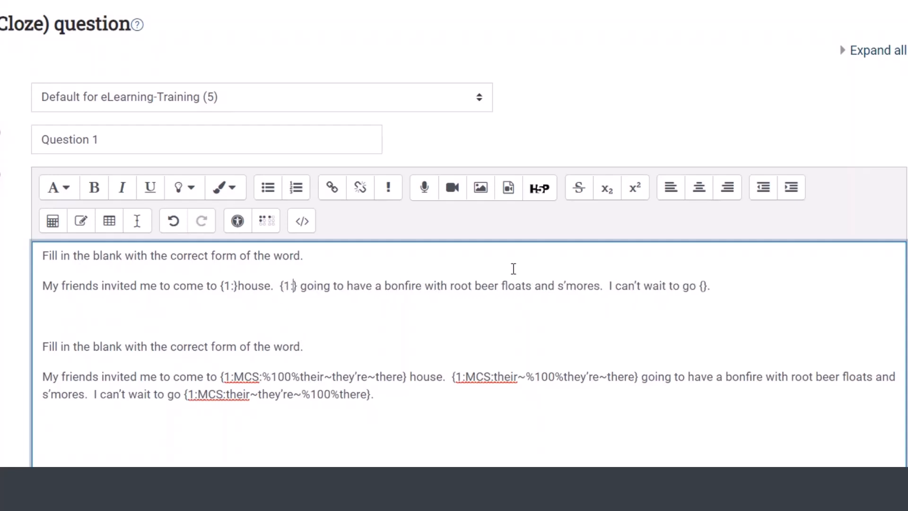
Type {1:MCS} into the blanks and add the line 'Answers: their, they're, there'
text(1:)
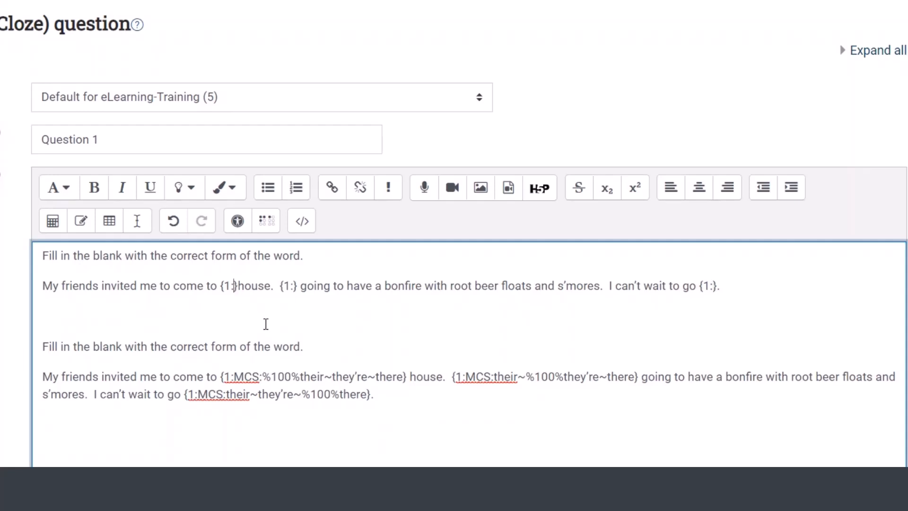
text(M)
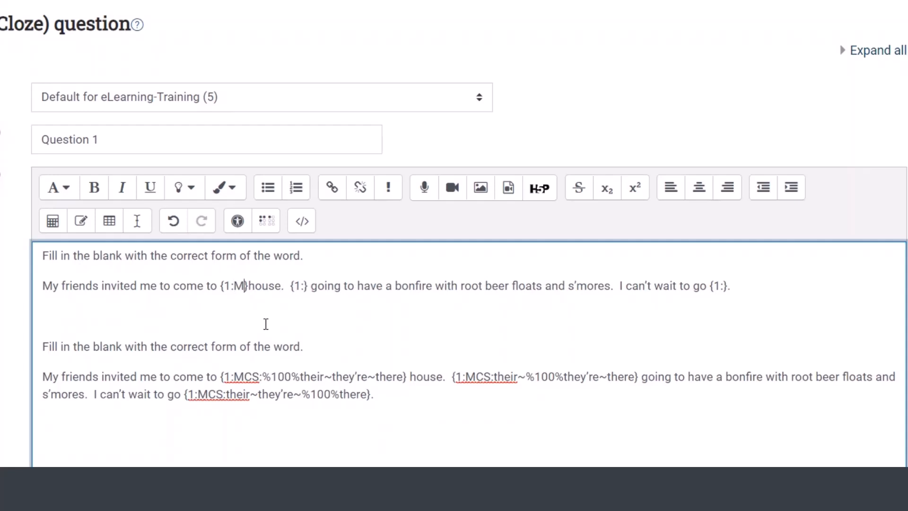
text(CS)
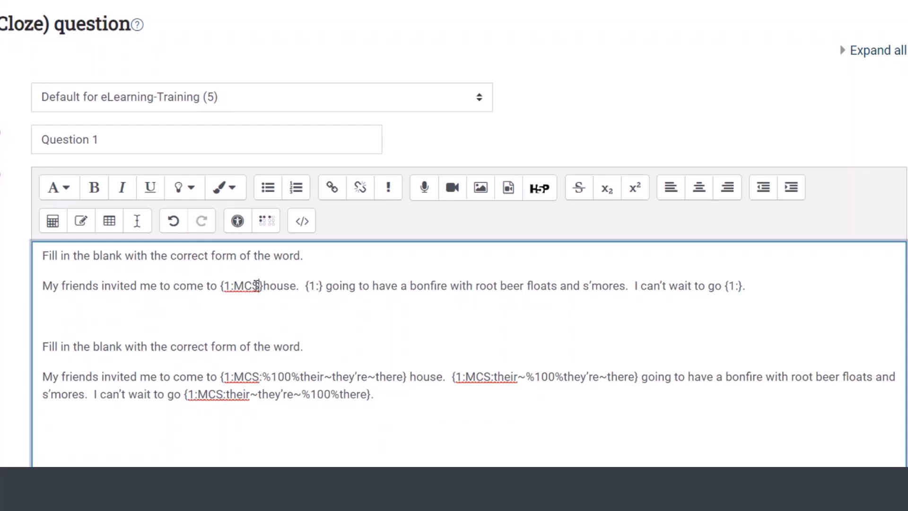
double_click(245, 285)
text(MCS)
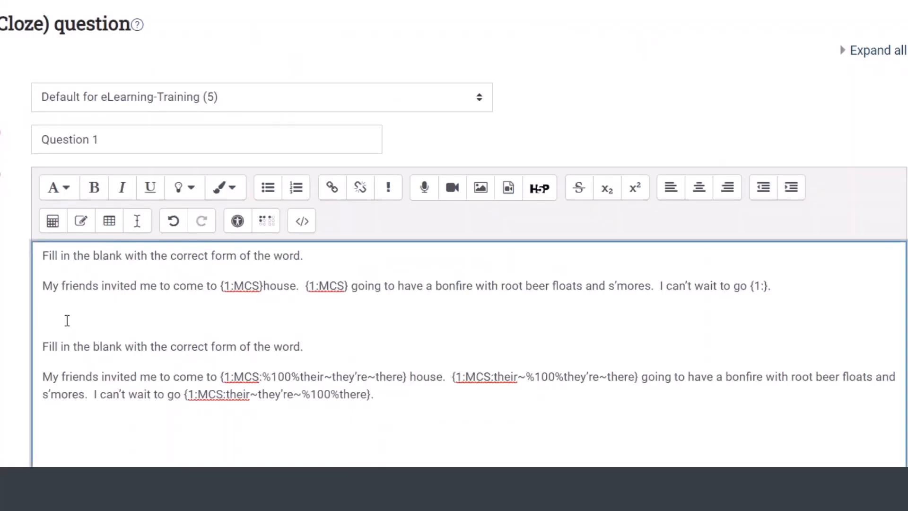
text(Answers: their, they're, there)
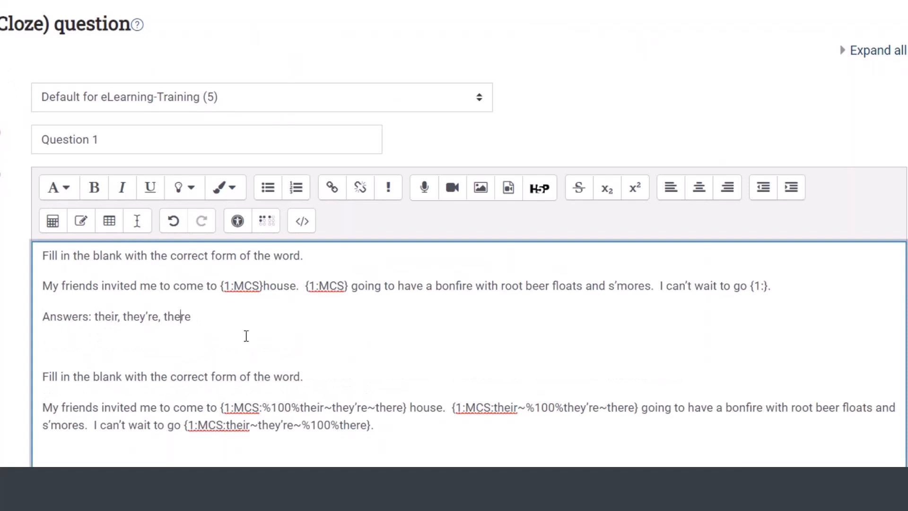
double_click(329, 286)
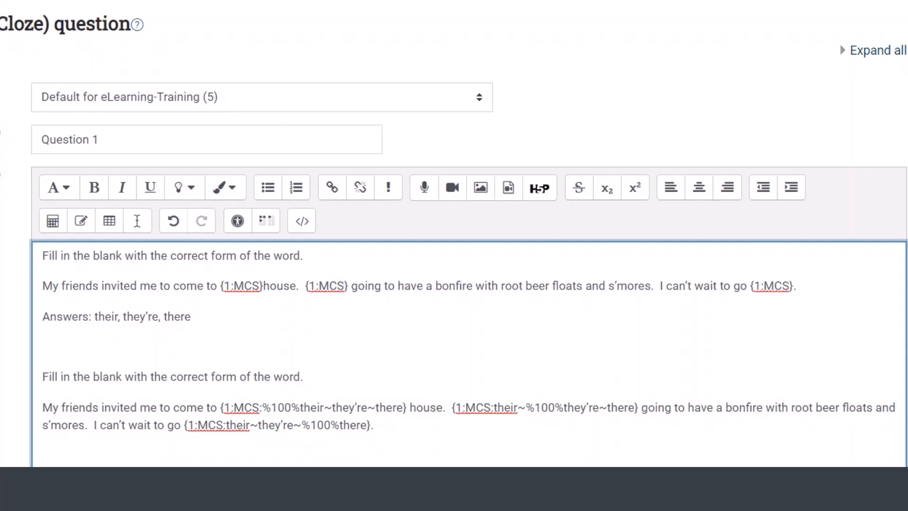
Place the cursor inside the first {1:MCS} placeholder to add their~they're~there
click(764, 286)
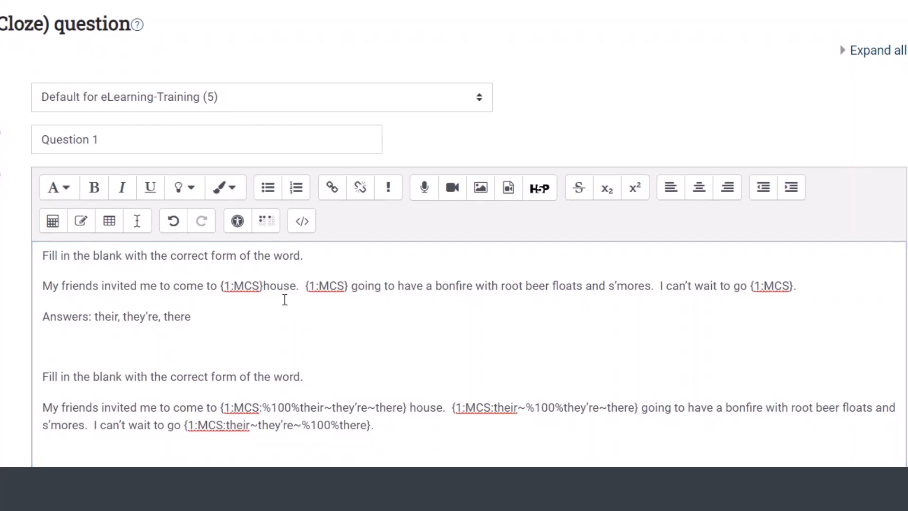
click(364, 286)
text(their~they're~there)
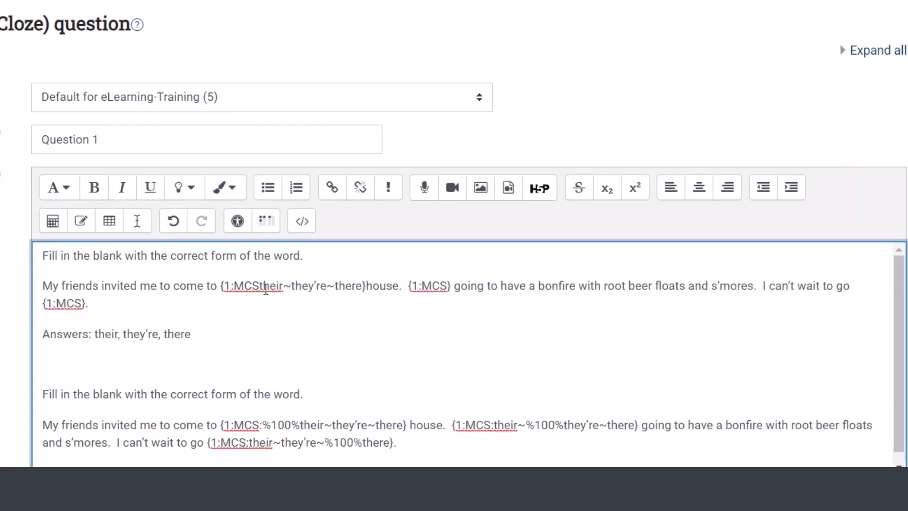
mouse_move(260, 288)
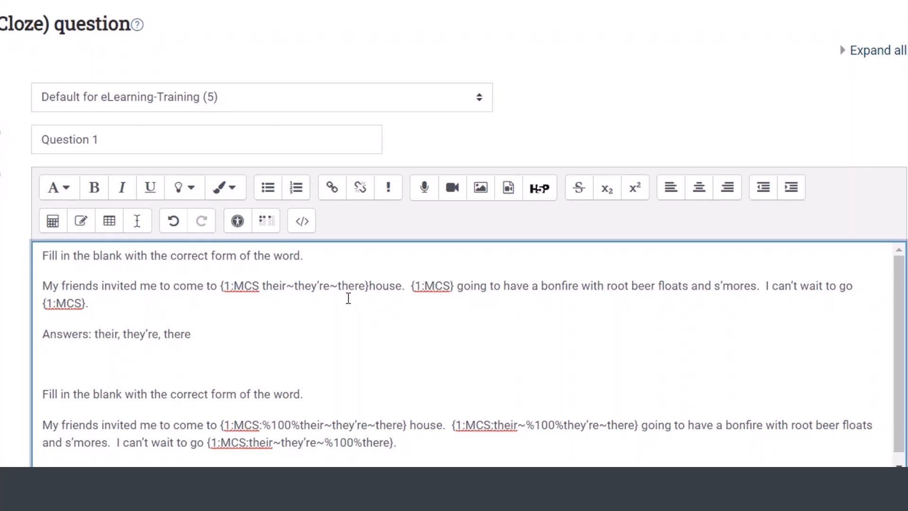
mouse_move(362, 289)
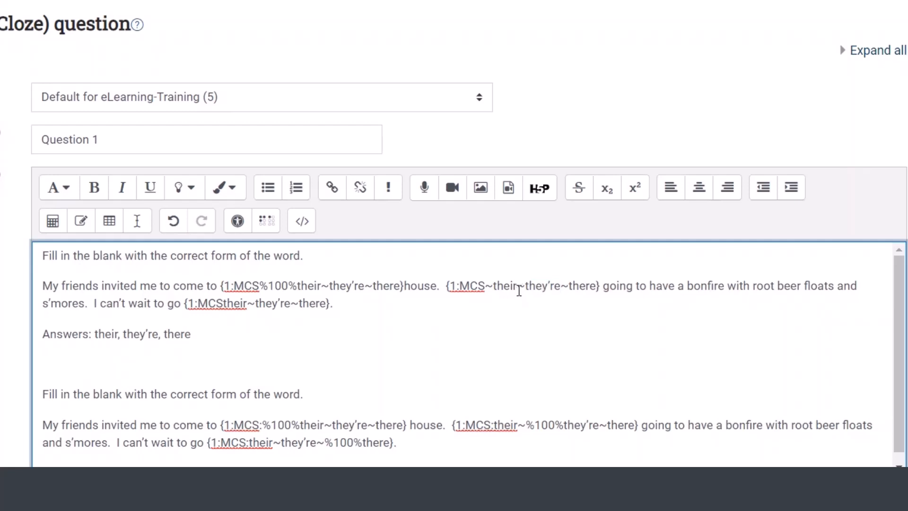
Mark they're and there as the %100% correct answers in the second and third blanks
click(517, 285)
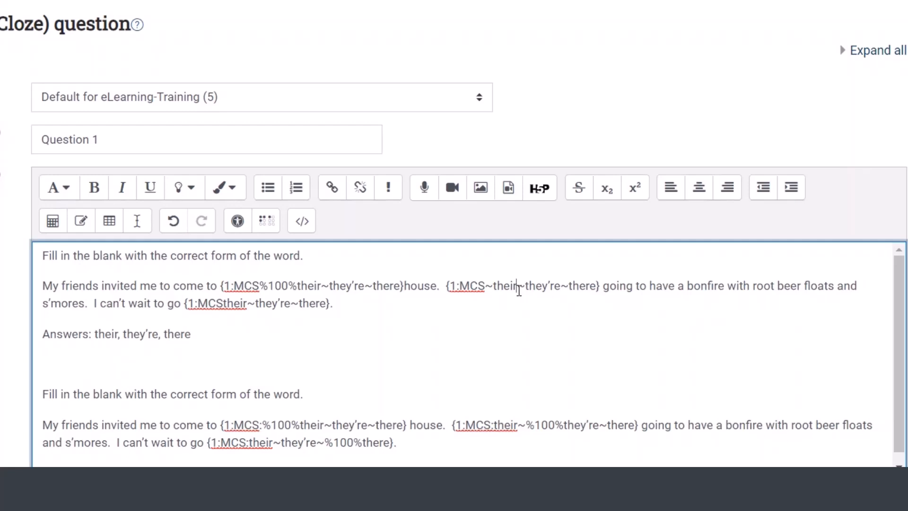
mouse_move(546, 251)
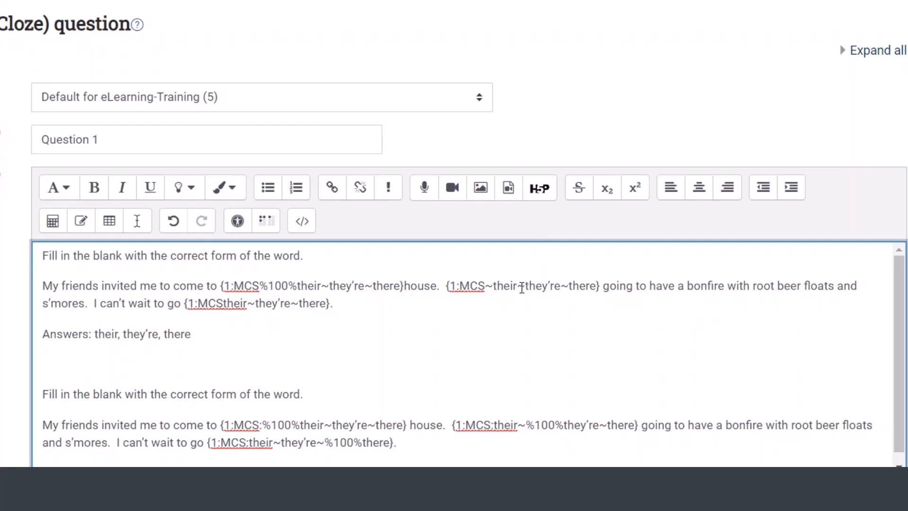
double_click(519, 285)
text(%100%)
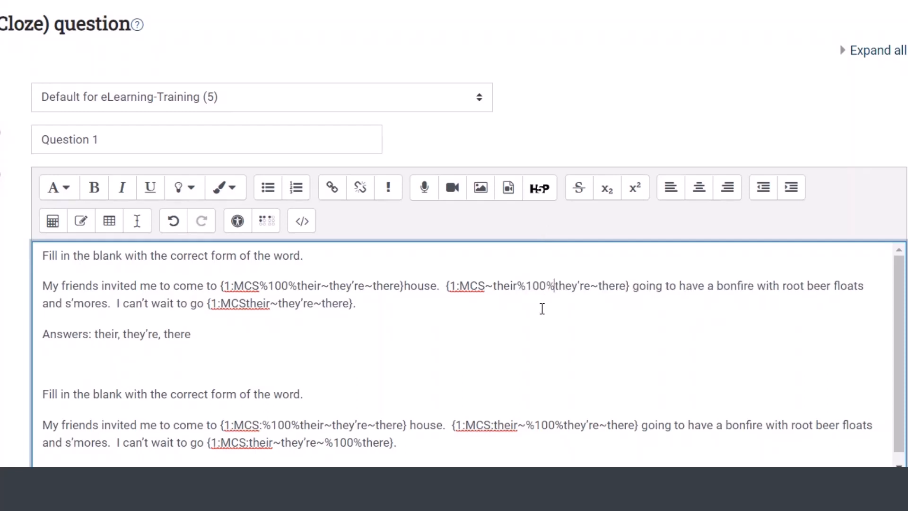
mouse_move(620, 302)
text(~)
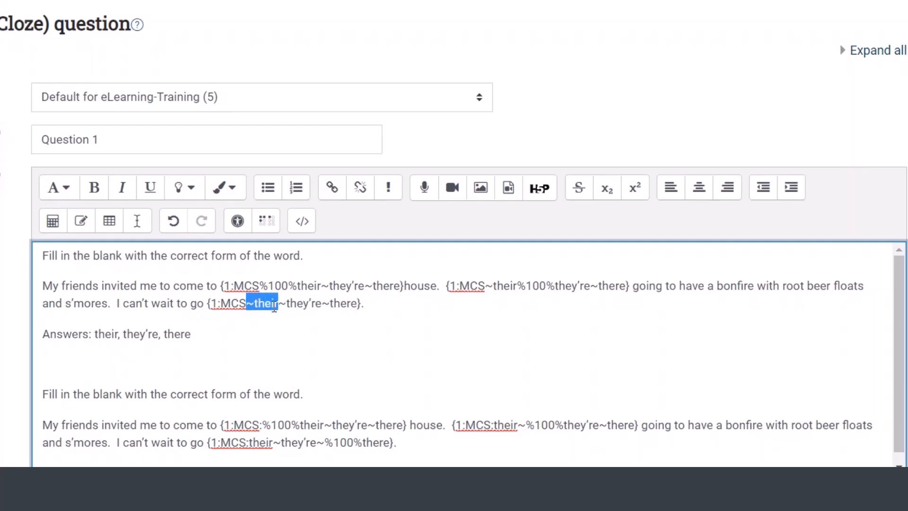
click(328, 306)
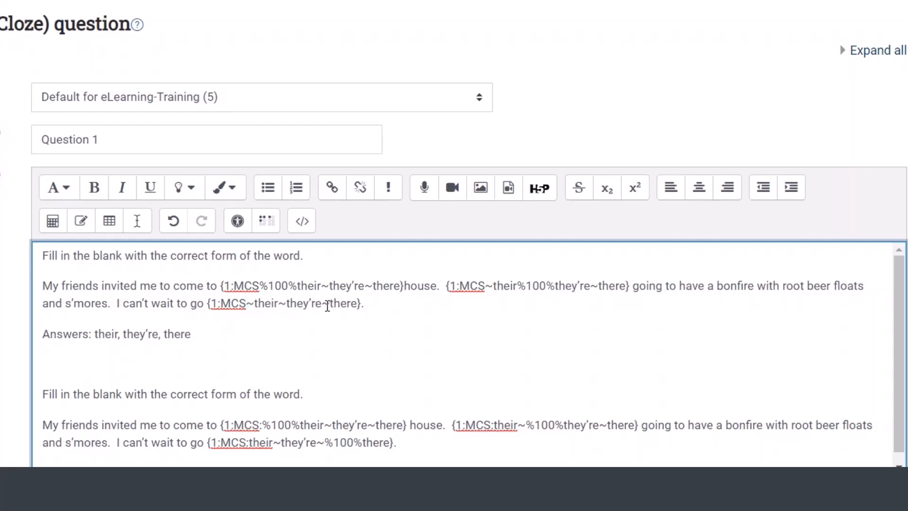
double_click(343, 303)
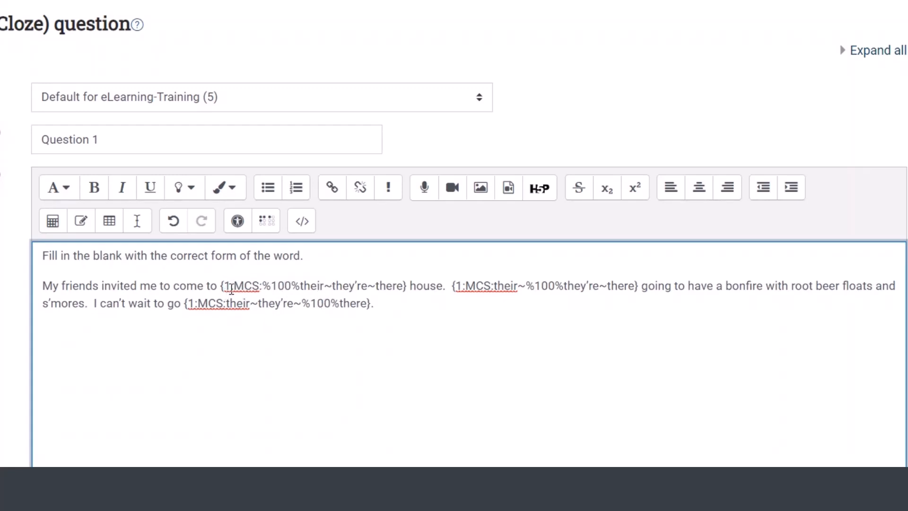
Review each blank's code: grade 1, MCS type, %100% correct answer and wrong choices
double_click(228, 286)
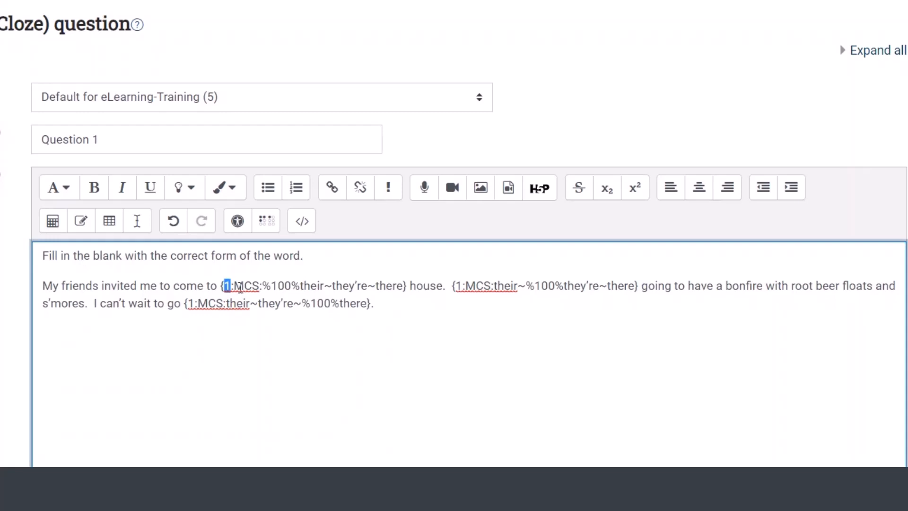
double_click(246, 286)
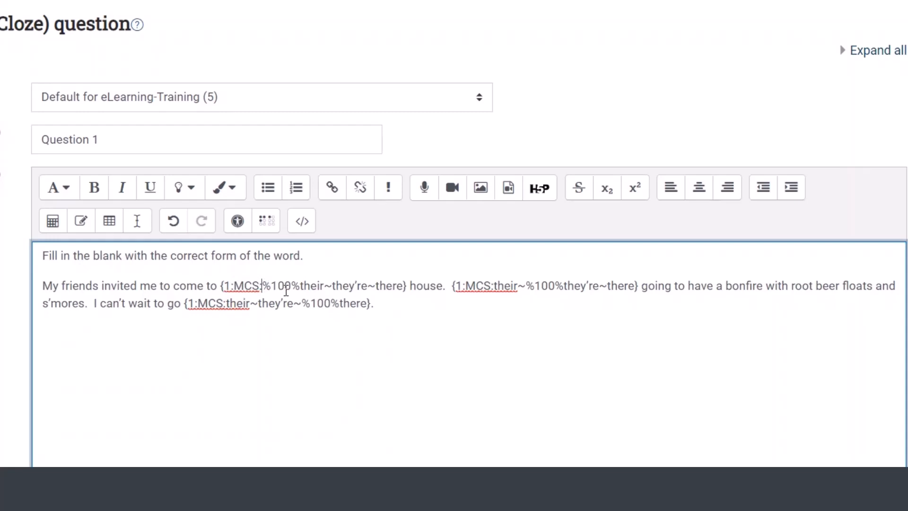
double_click(279, 286)
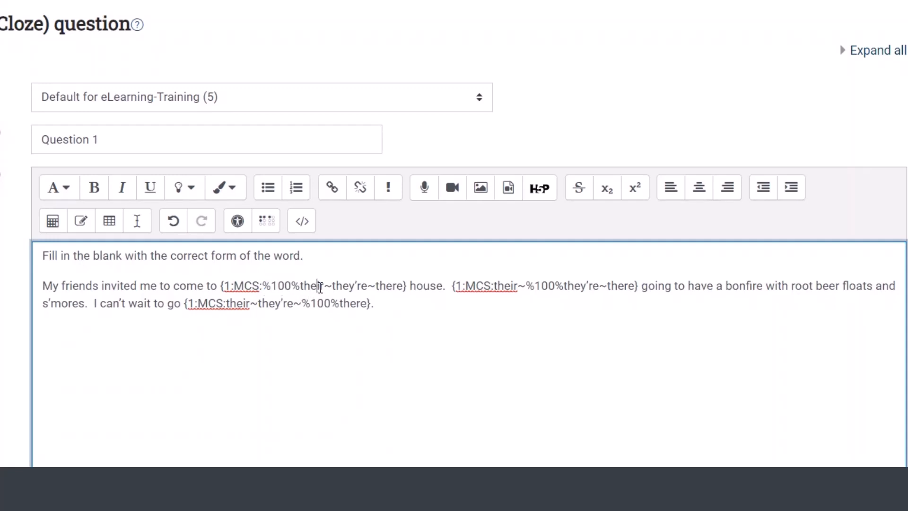
double_click(312, 286)
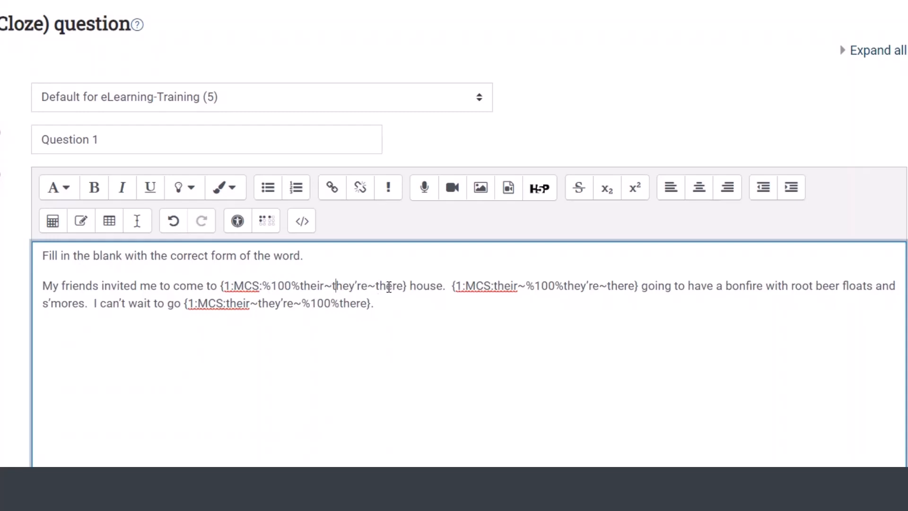
mouse_move(374, 290)
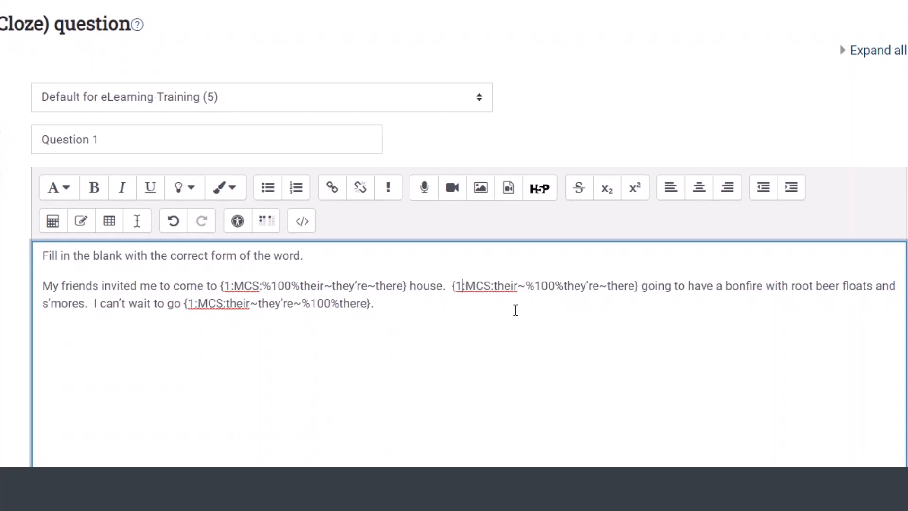
click(472, 286)
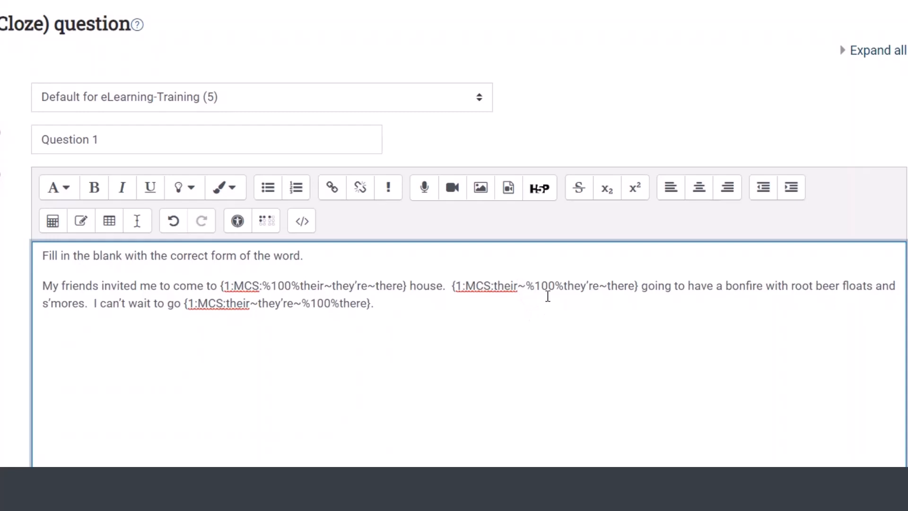
drag(517, 286, 563, 286)
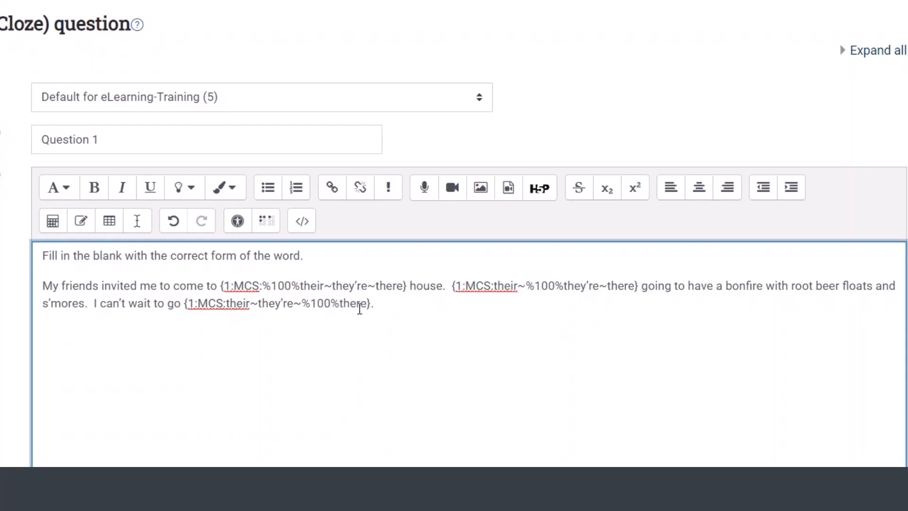
double_click(354, 303)
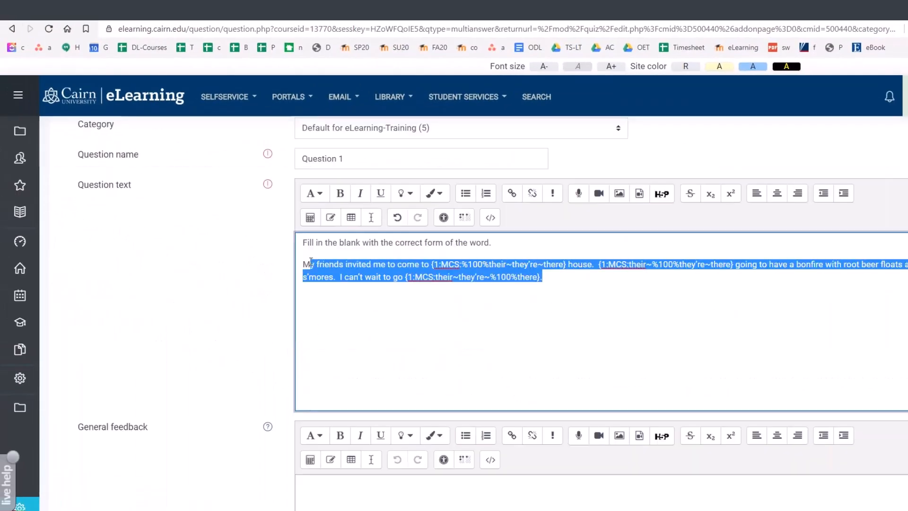
Check the decoded answers: their graded 1, they're and there graded 0, feedback empty
scroll(down, 3)
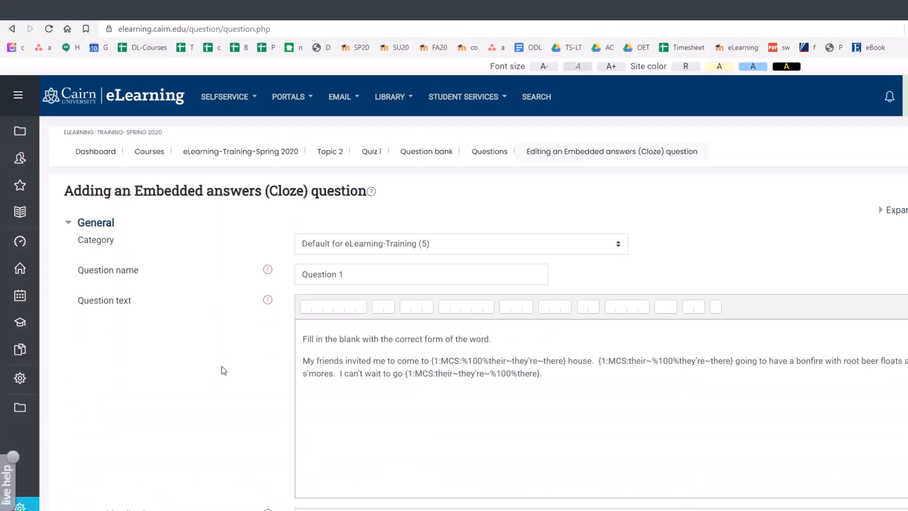
scroll(down, 3)
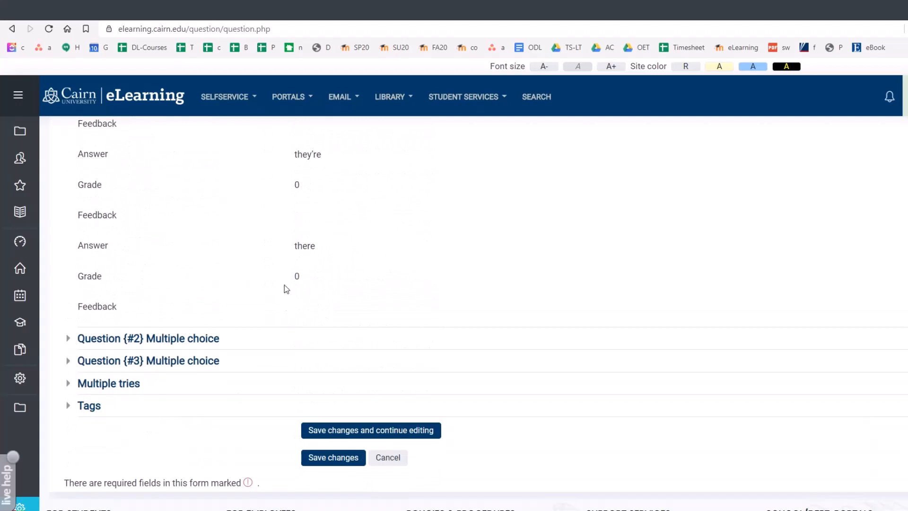
mouse_move(177, 250)
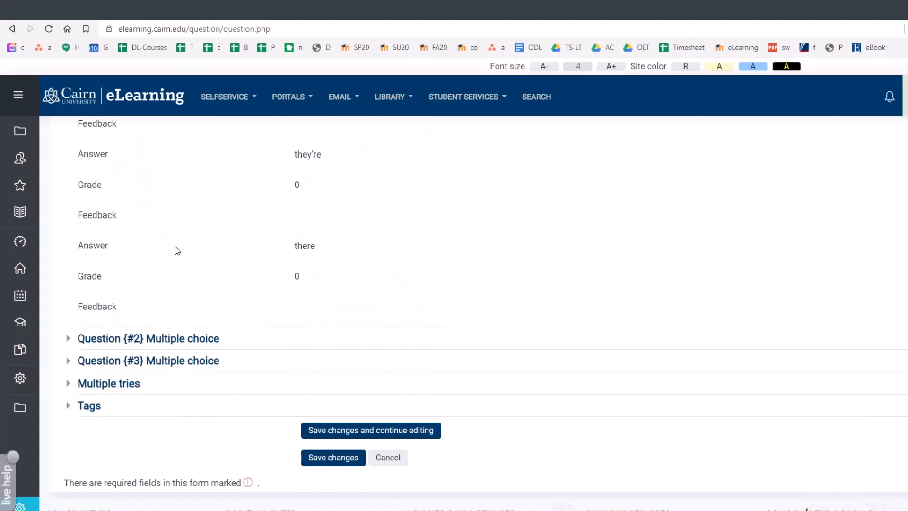
scroll(down, 3)
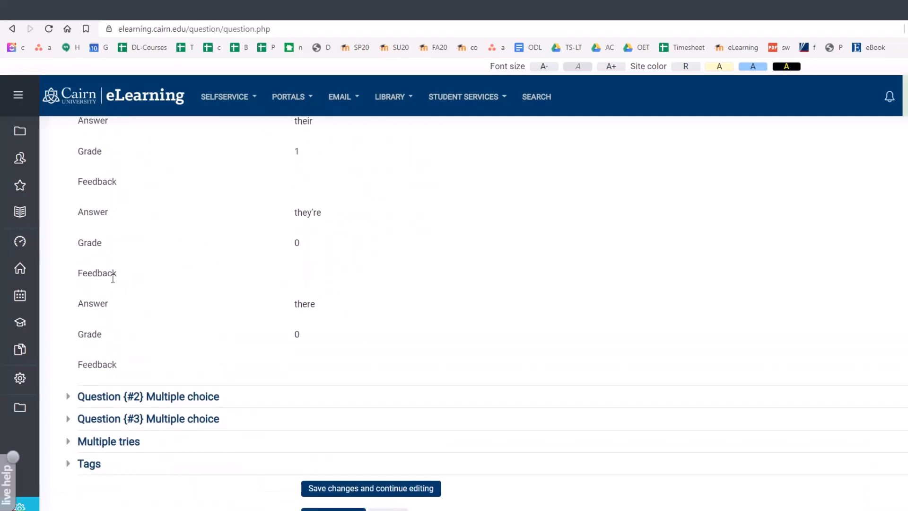
double_click(96, 273)
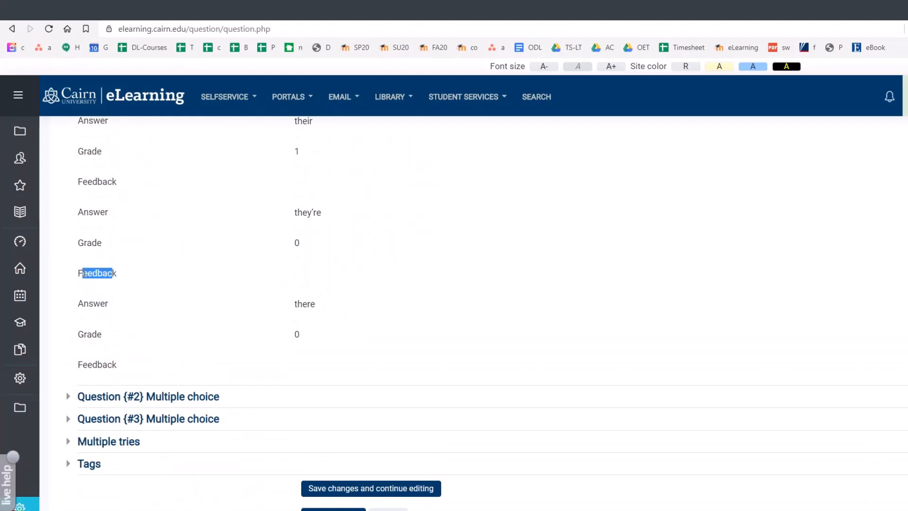
click(281, 269)
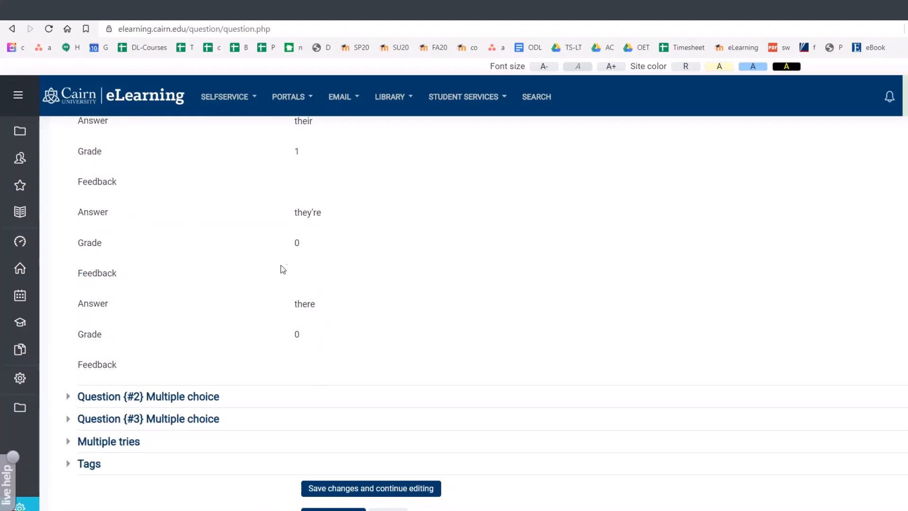
mouse_move(317, 271)
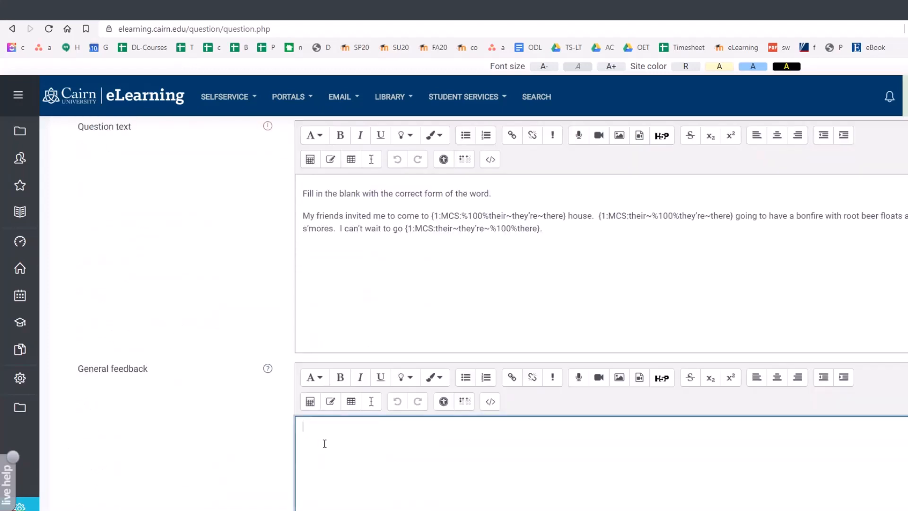
mouse_move(349, 464)
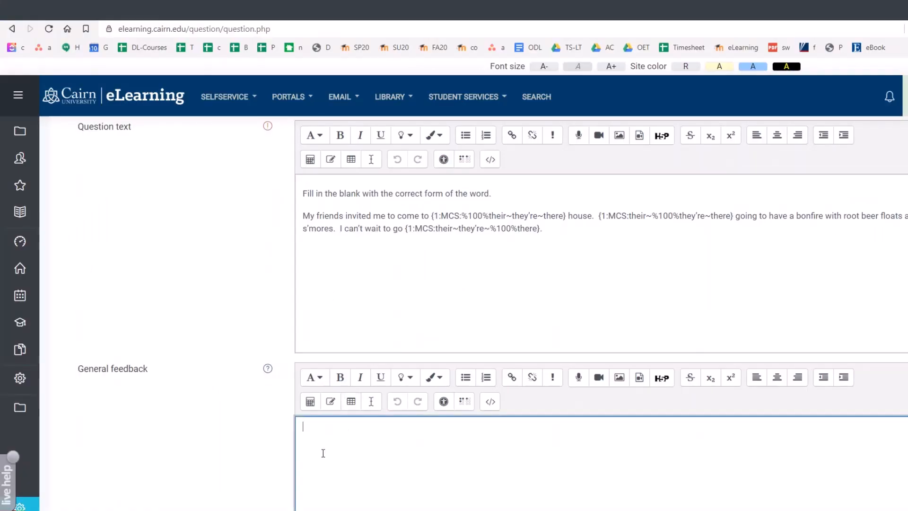
Save Question 1, with general feedback explaining there, their and they're
scroll(down, 3)
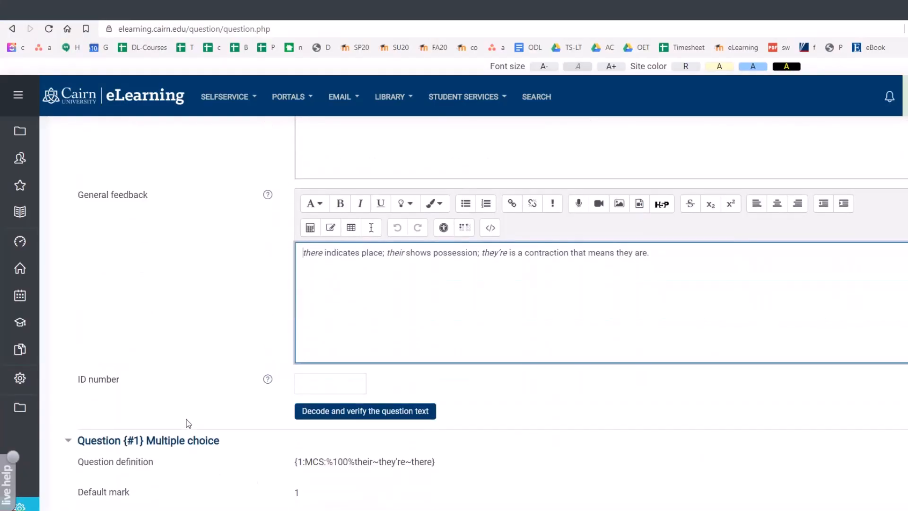
click(333, 399)
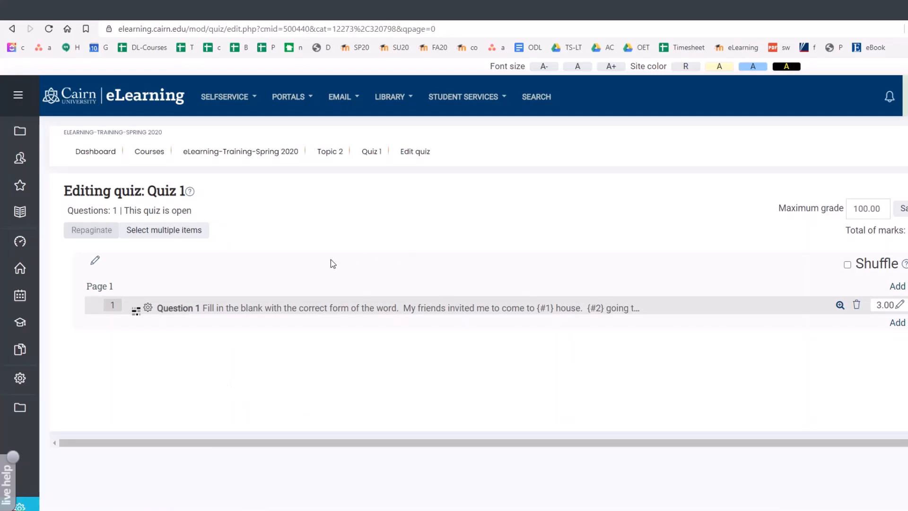
mouse_move(535, 252)
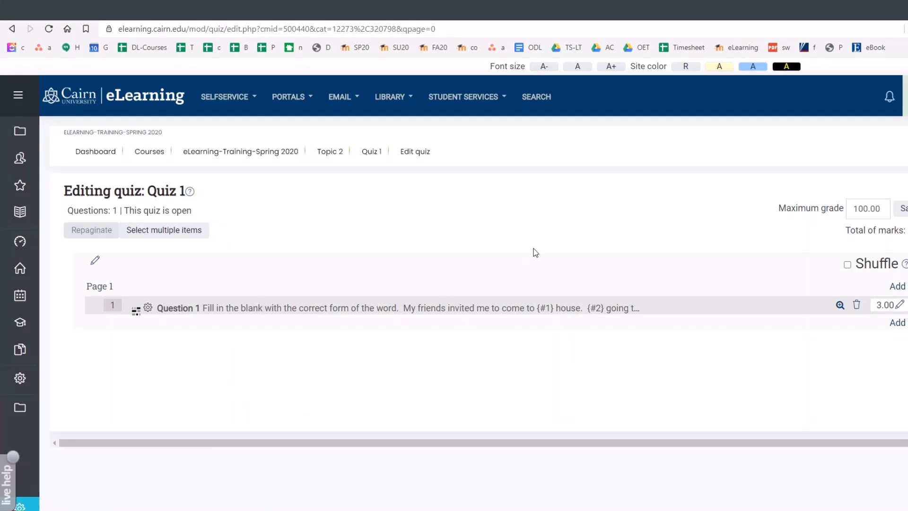
mouse_move(804, 248)
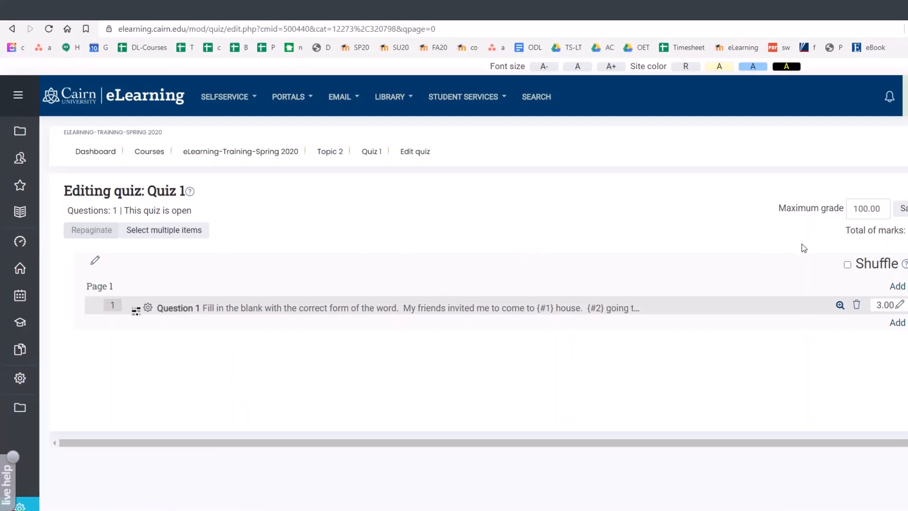
mouse_move(412, 170)
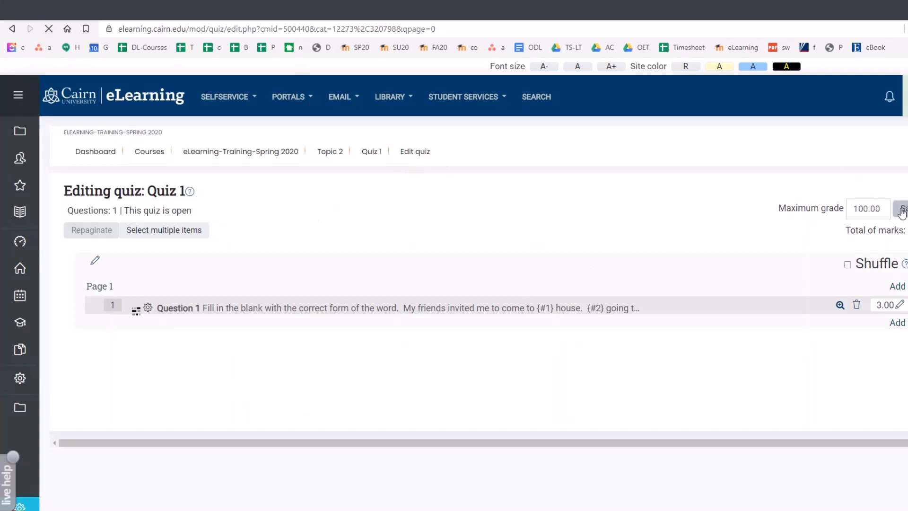
Save the maximum grade and go to the Quiz 1 main page
click(904, 209)
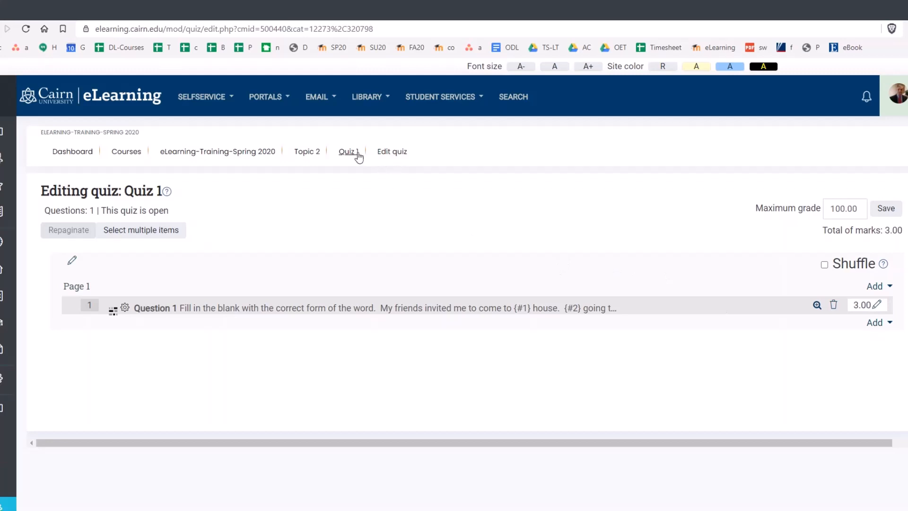
click(348, 151)
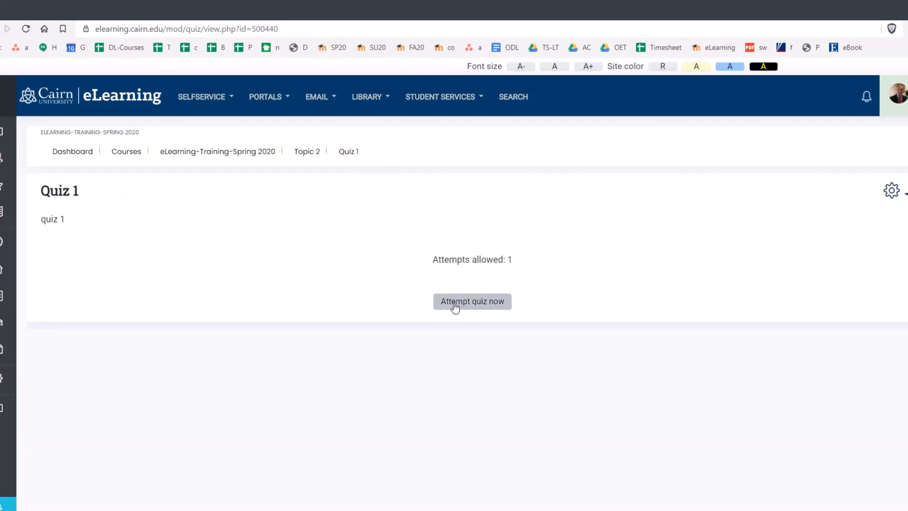
Start a preview attempt and select their, they're and there in the three dropdowns
click(471, 301)
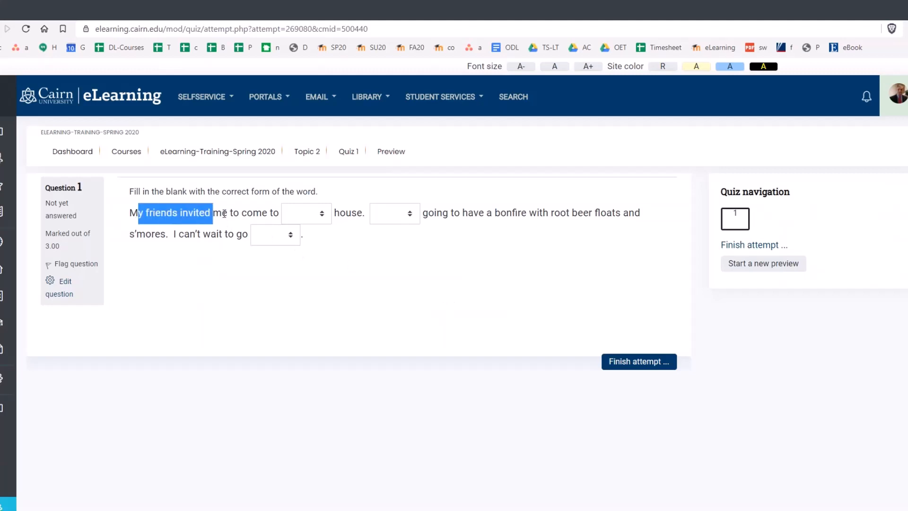
click(231, 219)
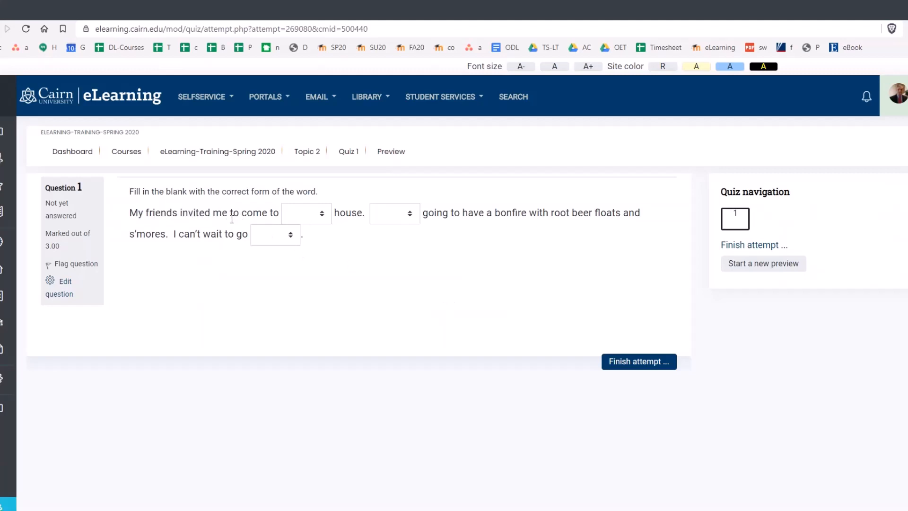
click(306, 212)
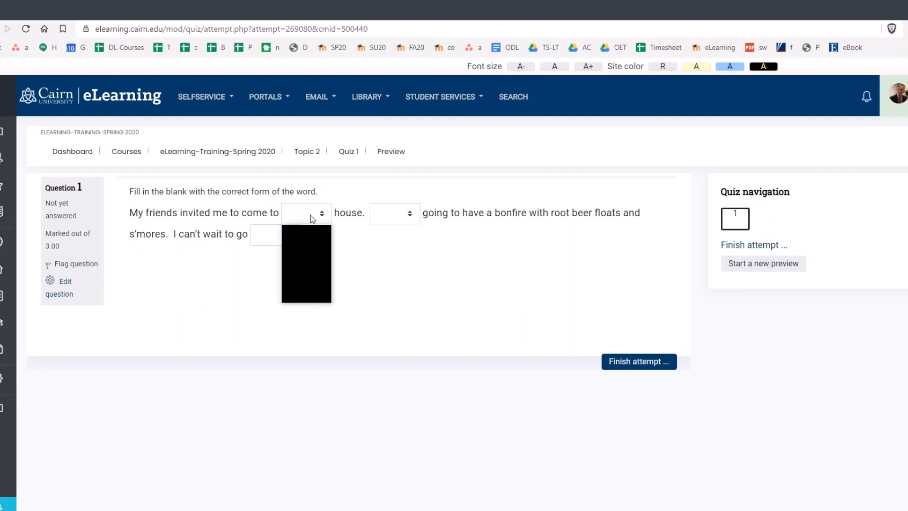
click(306, 212)
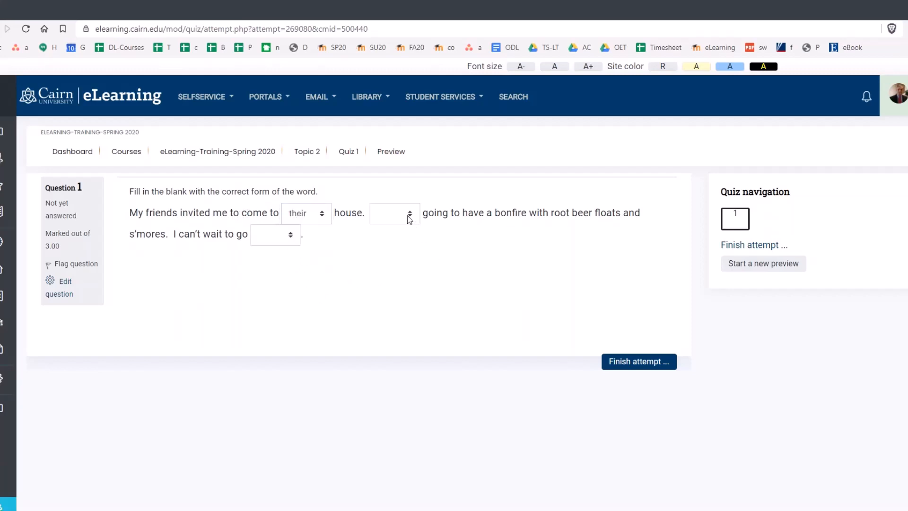
mouse_move(471, 224)
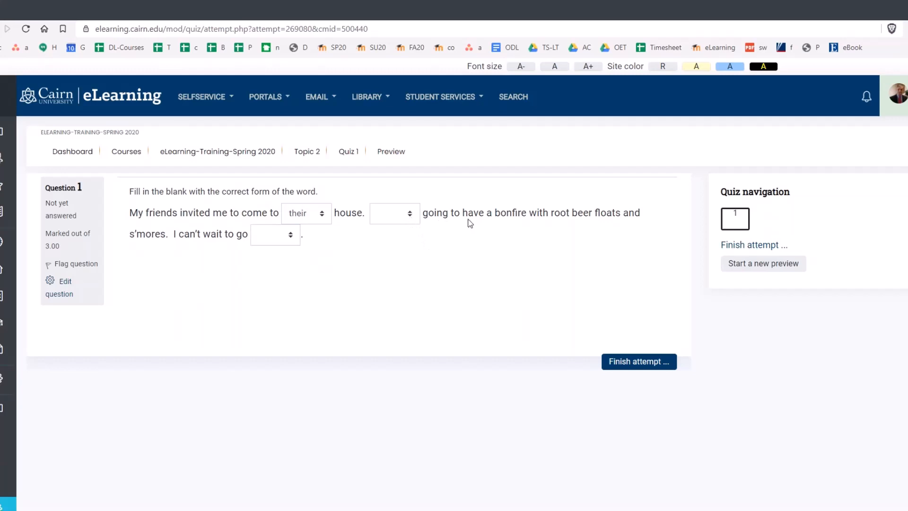
click(394, 212)
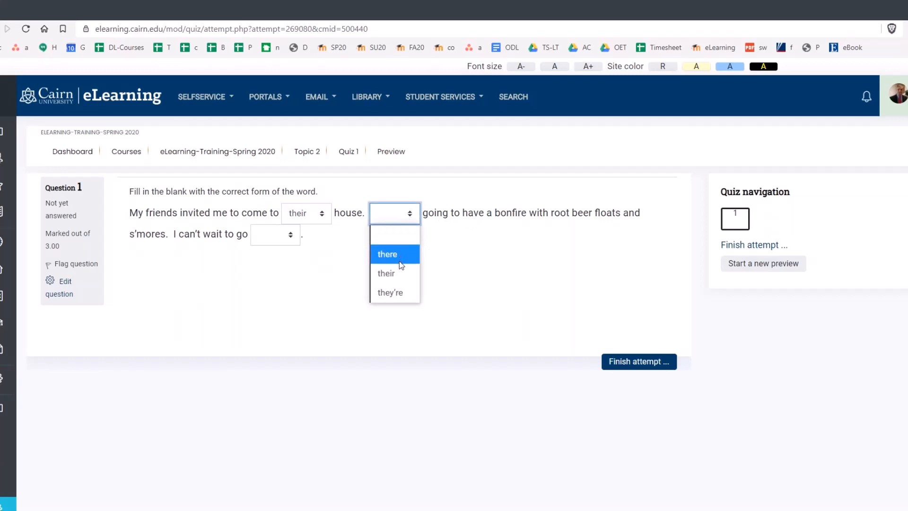
mouse_move(395, 291)
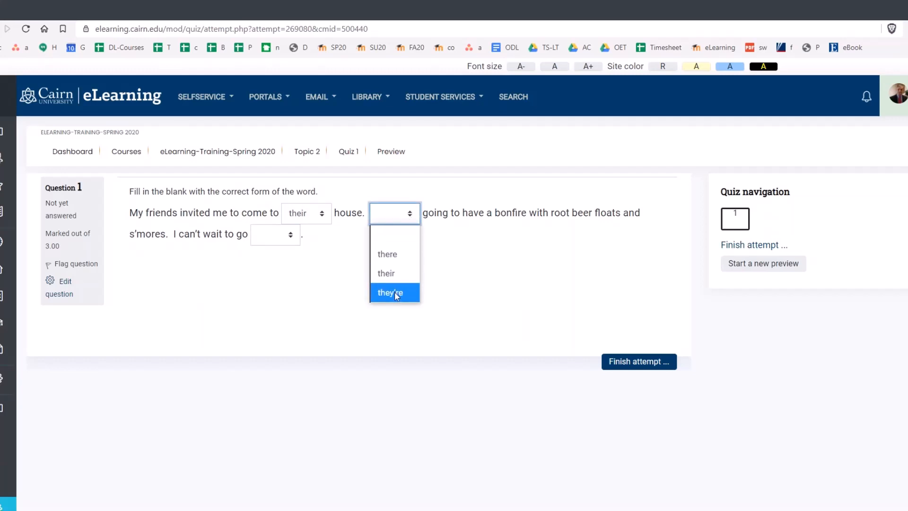
click(387, 293)
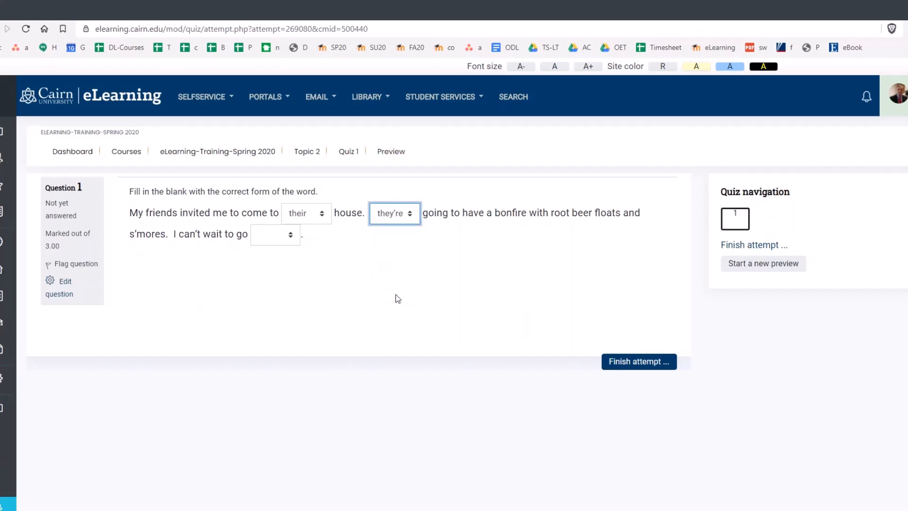
mouse_move(511, 217)
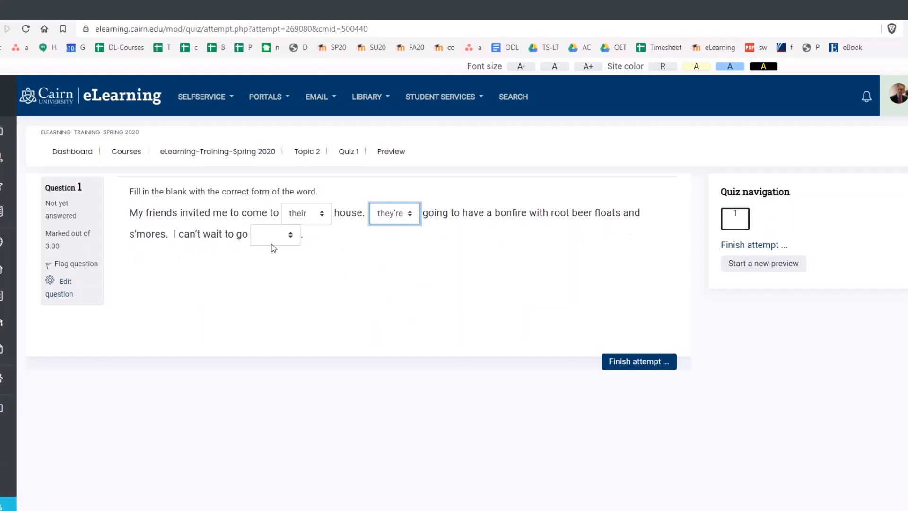
click(274, 235)
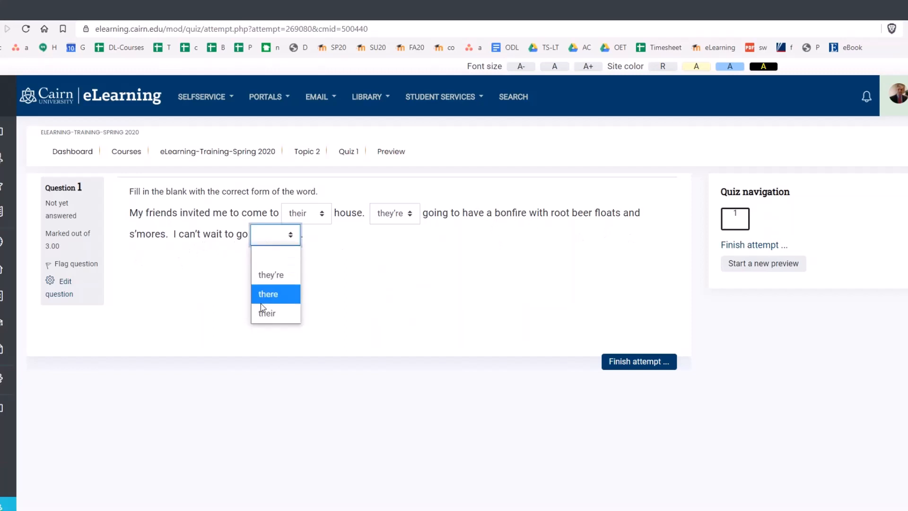
click(269, 293)
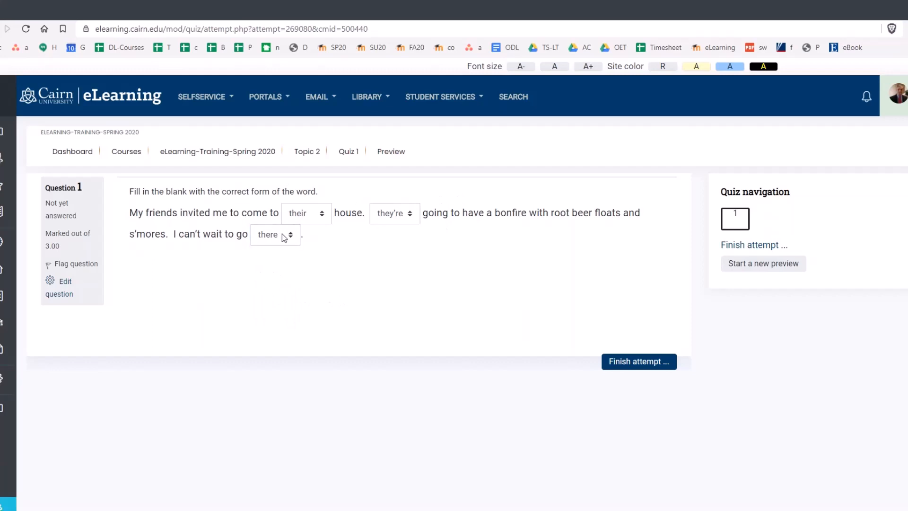
mouse_move(391, 282)
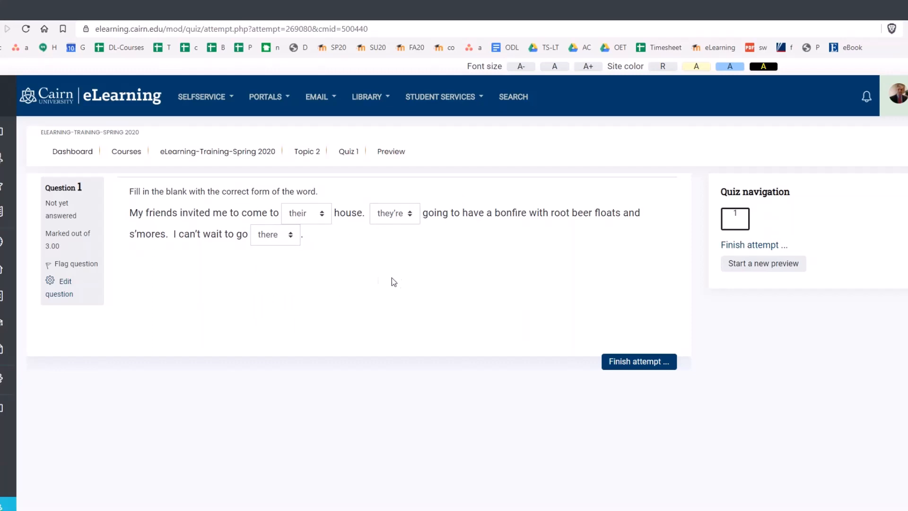
mouse_move(638, 361)
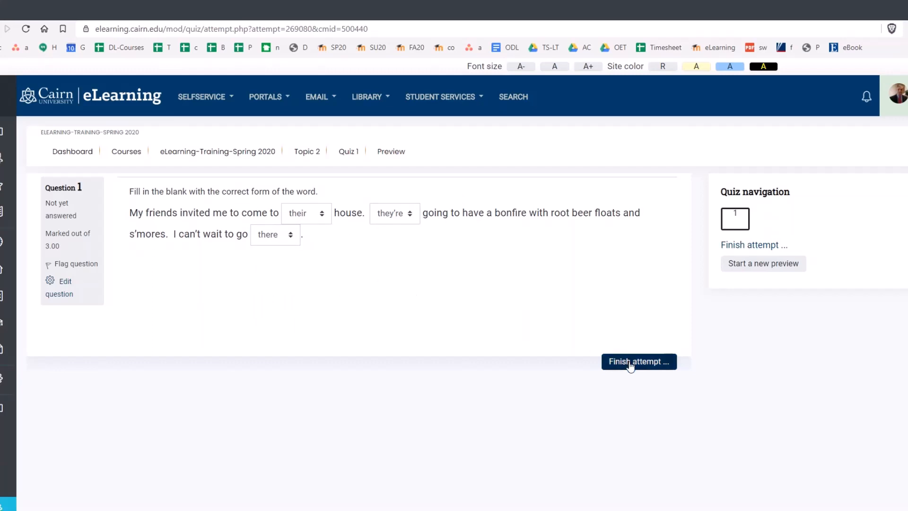
Submit all answers and finish, then highlight the 100.00 grade and general feedback
click(638, 361)
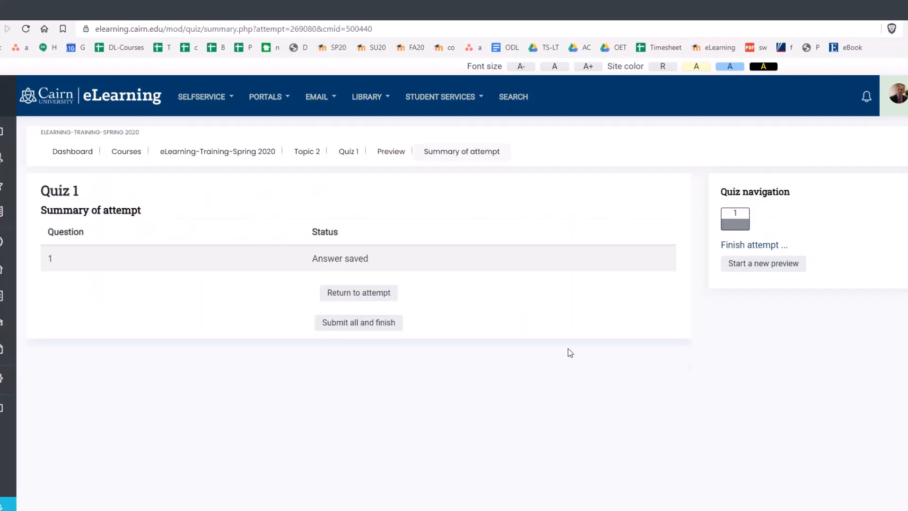
mouse_move(359, 323)
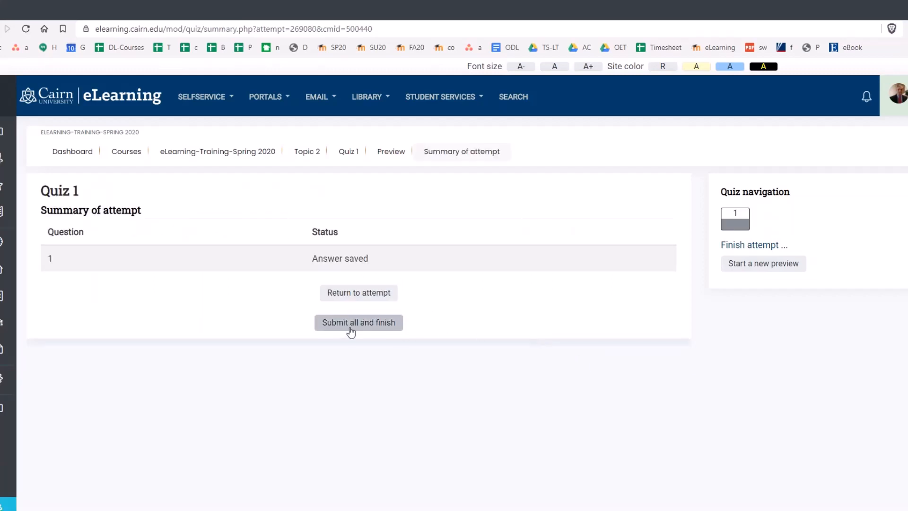
click(358, 323)
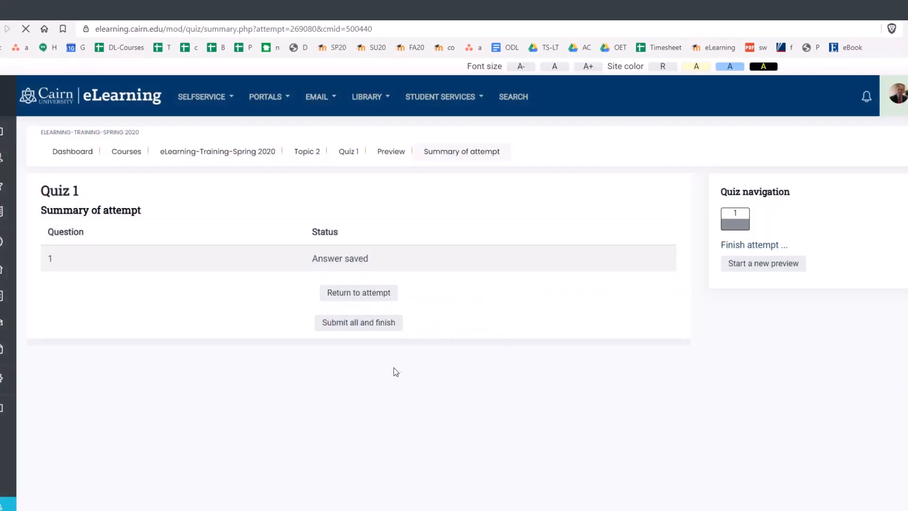
click(358, 323)
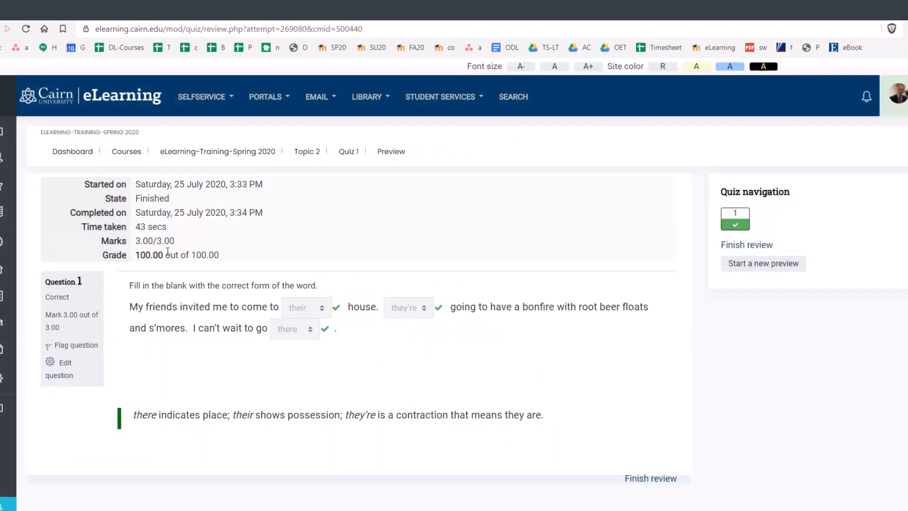
triple_click(177, 255)
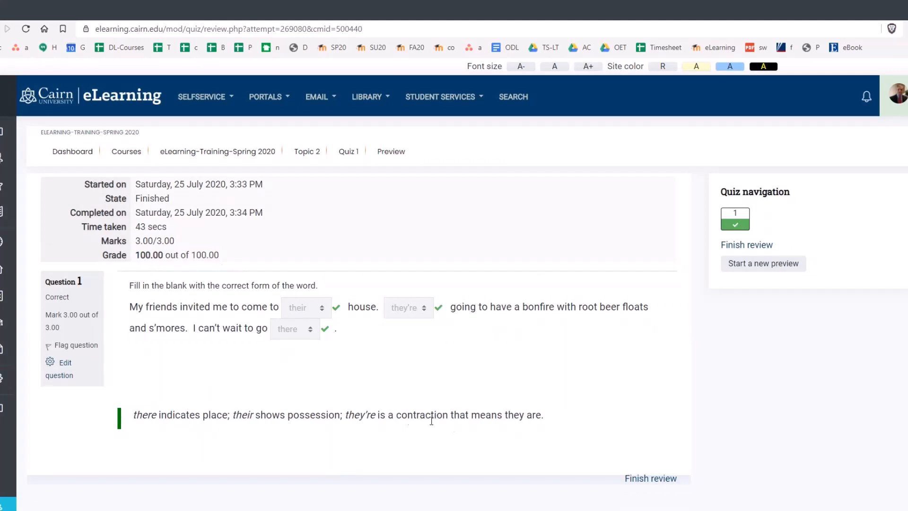
drag(134, 415, 543, 414)
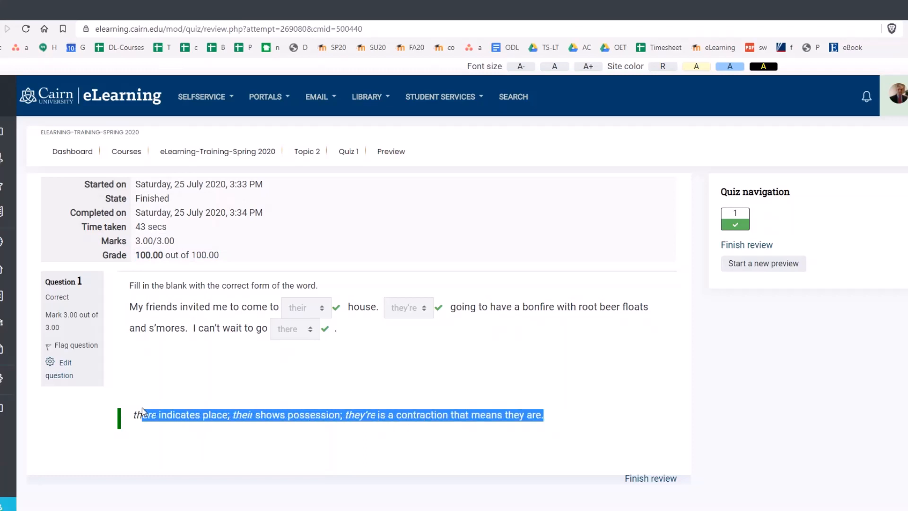